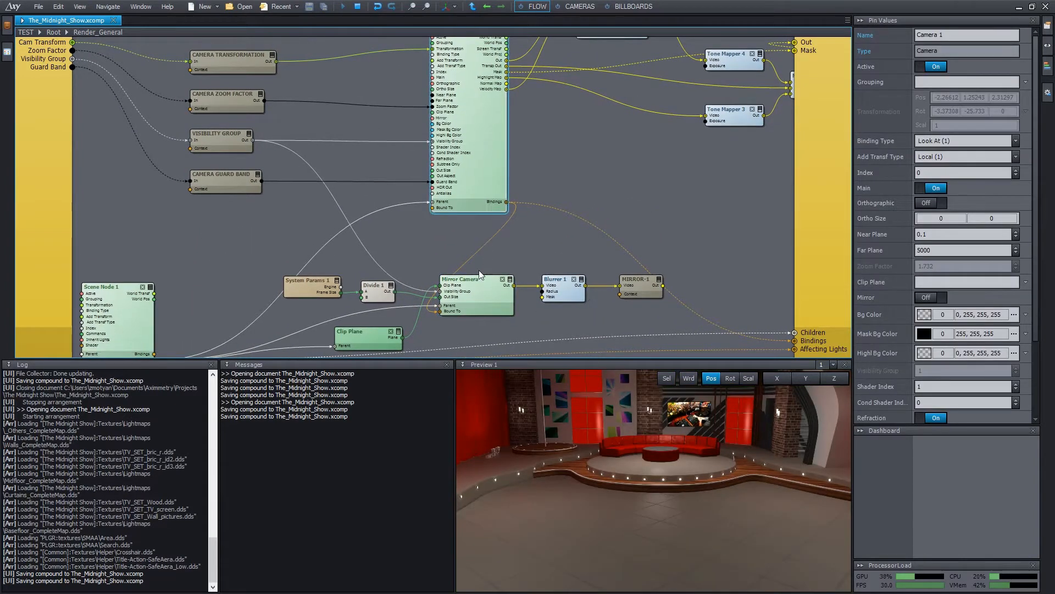
# Deselect the camera node and select the mirror camera's Clip Plane node to show its pins.
pyautogui.click(468, 278)
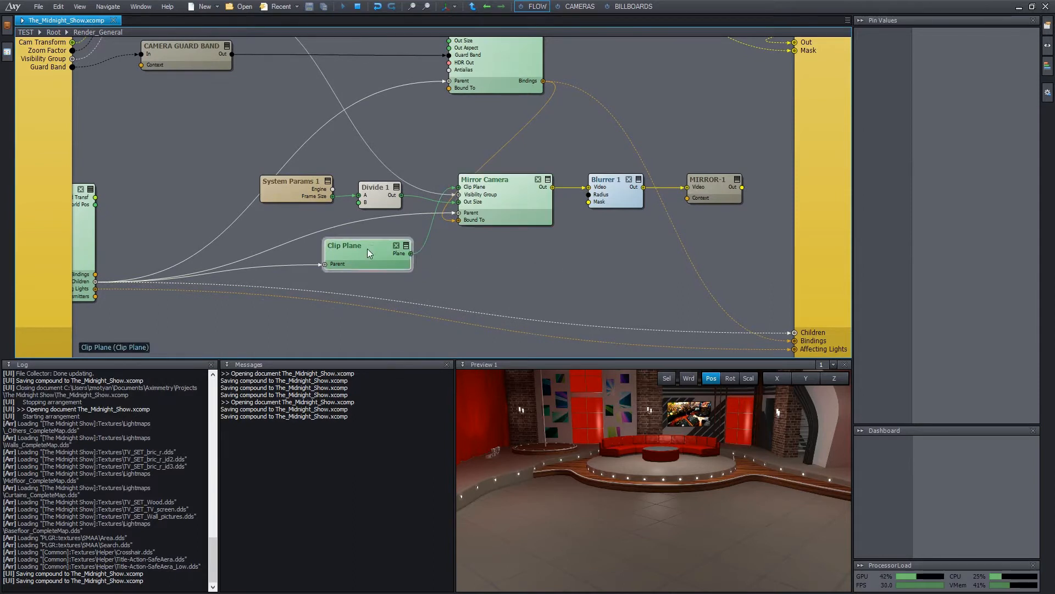
pyautogui.click(367, 245)
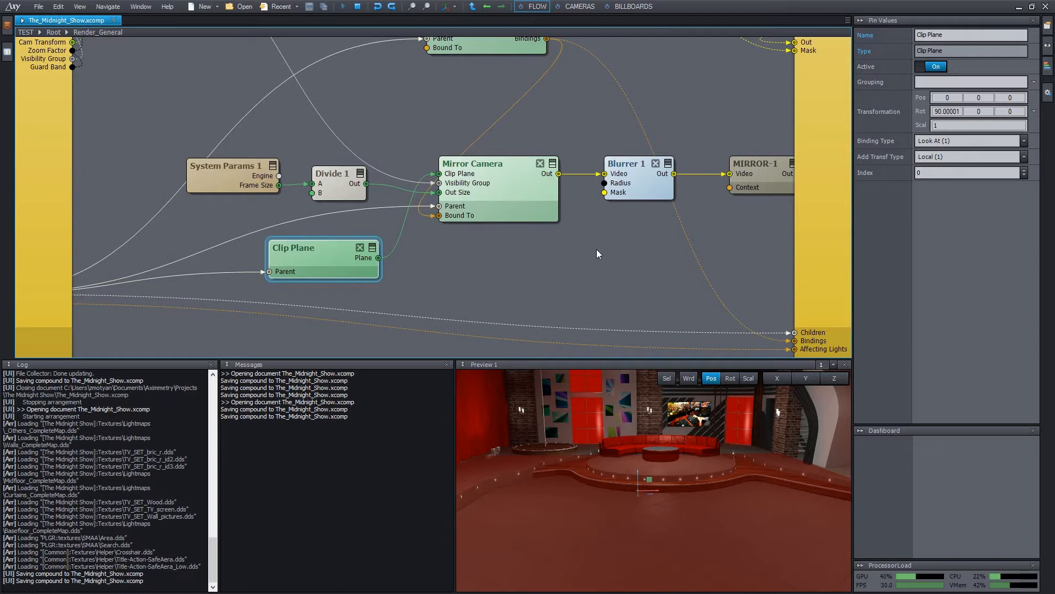
pyautogui.click(234, 170)
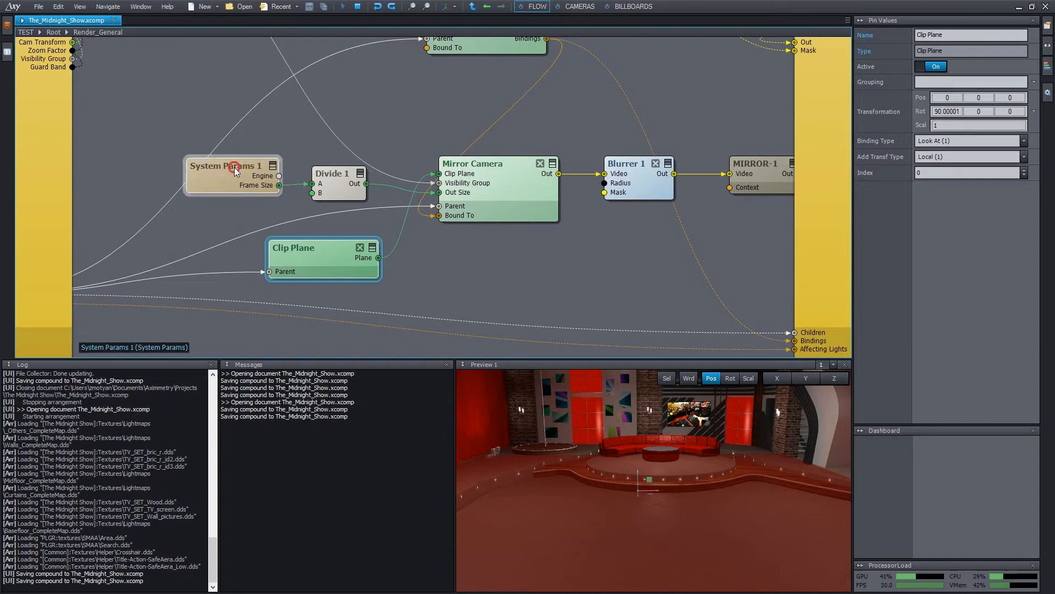
pyautogui.moveTo(278, 181); pyautogui.dragTo(311, 183)
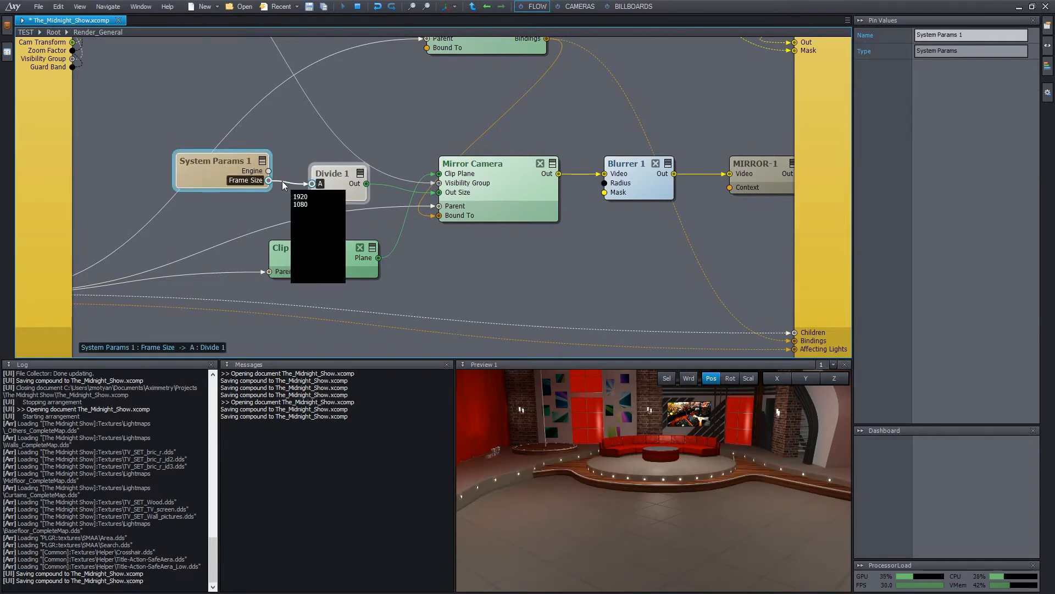
pyautogui.click(331, 174)
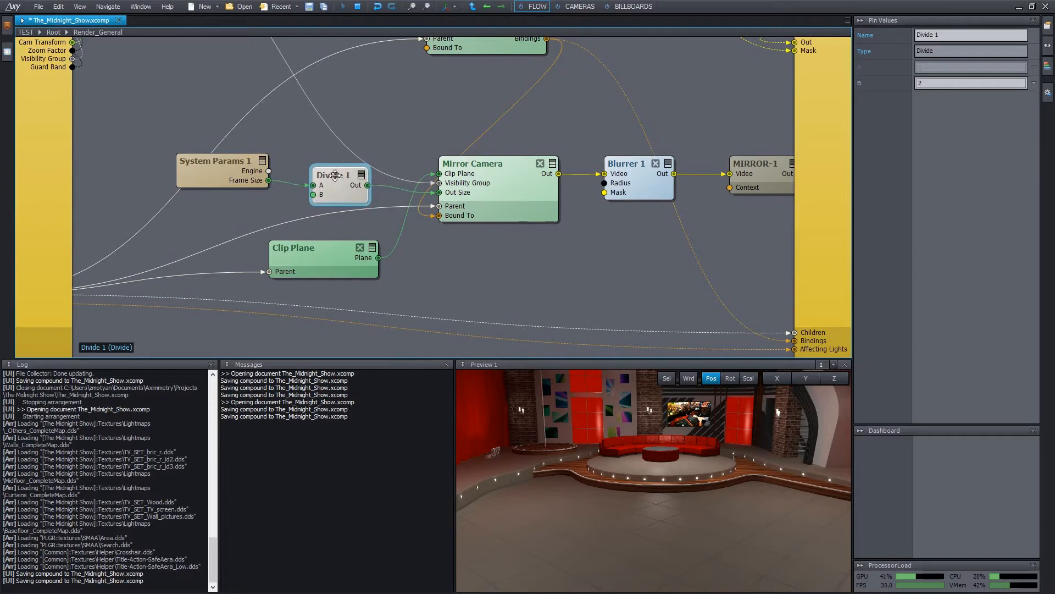
pyautogui.click(970, 83)
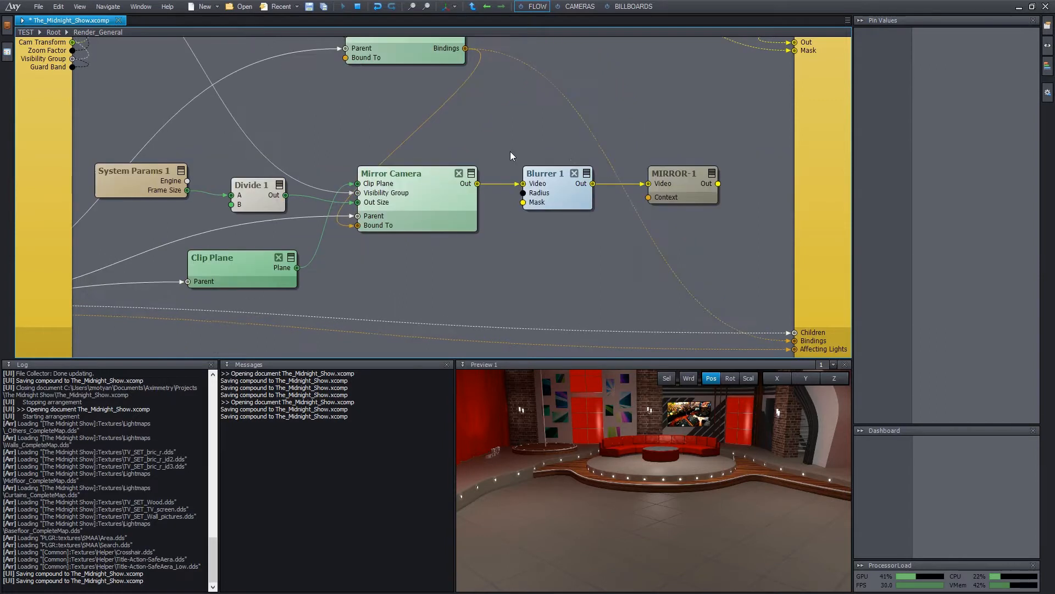
pyautogui.moveTo(476, 184)
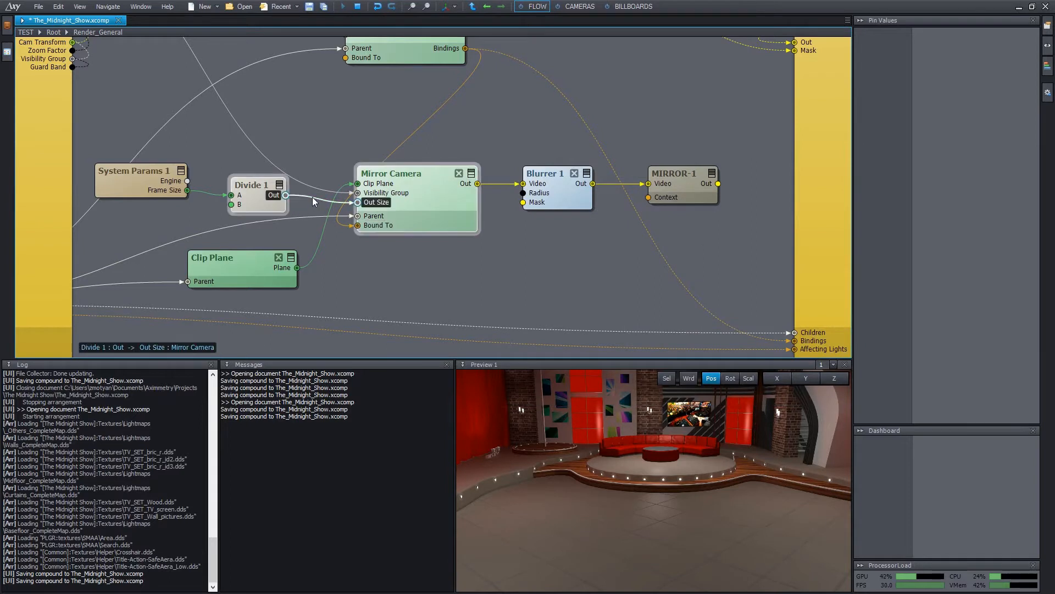
pyautogui.click(505, 263)
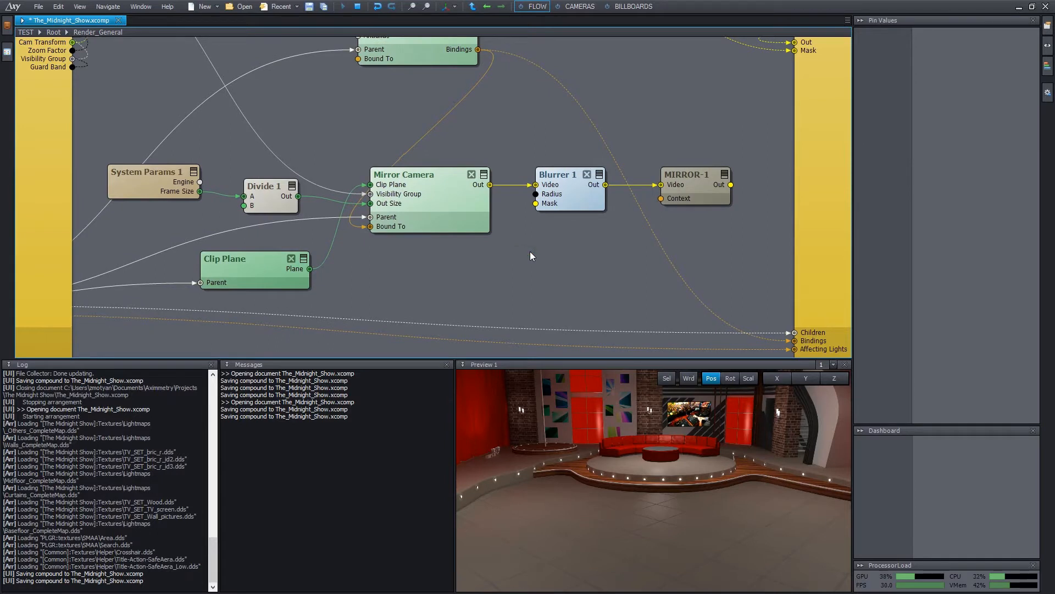
pyautogui.moveTo(589, 232)
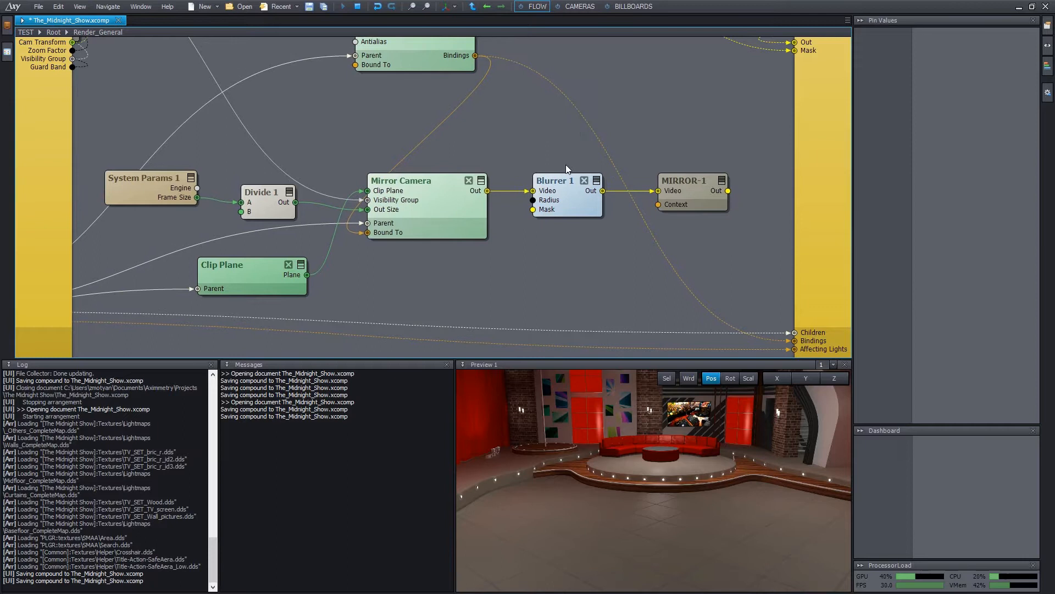
# Check Blurrer 1's radius, then select the MIRROR-1 Transmit Video node to see its tunnel.
pyautogui.click(565, 195)
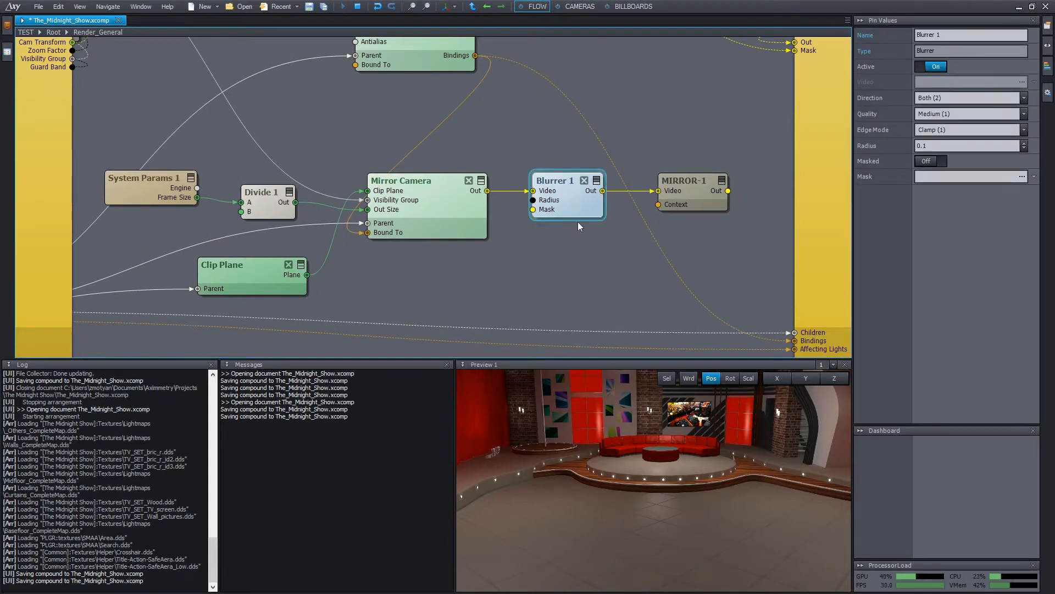
pyautogui.moveTo(602, 190); pyautogui.dragTo(657, 190)
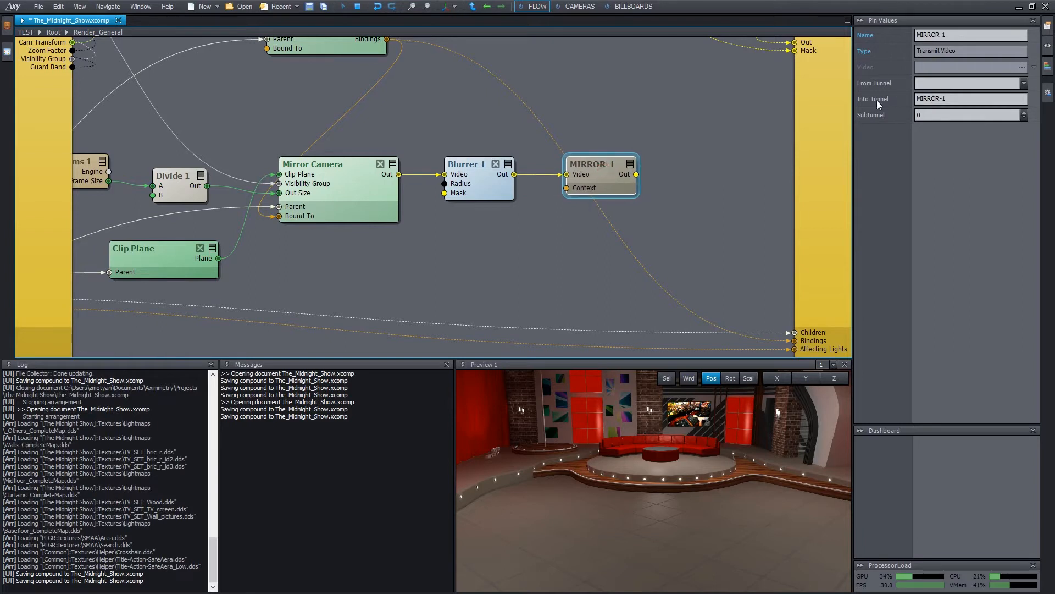
pyautogui.click(969, 98)
pyautogui.write('transm v')
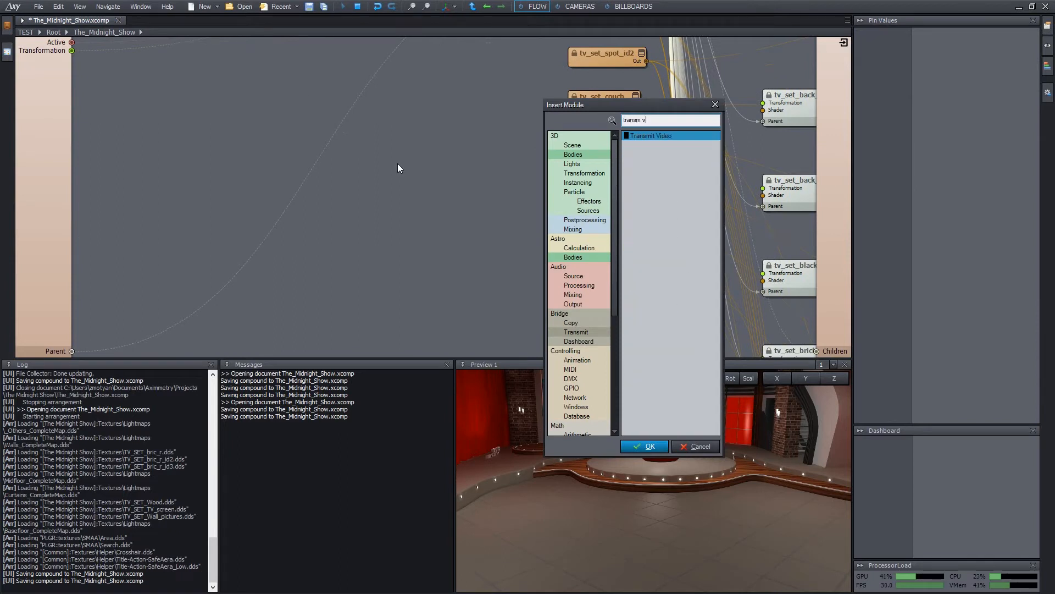
# Insert a Transmit Video module and glance at its From Tunnel list without choosing one.
pyautogui.click(644, 446)
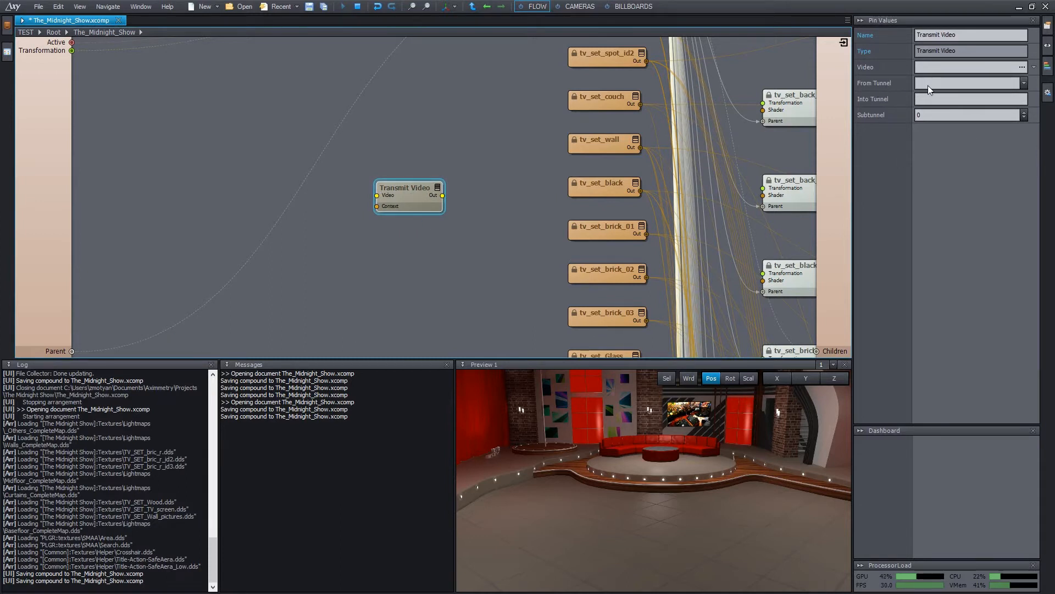
pyautogui.click(1024, 83)
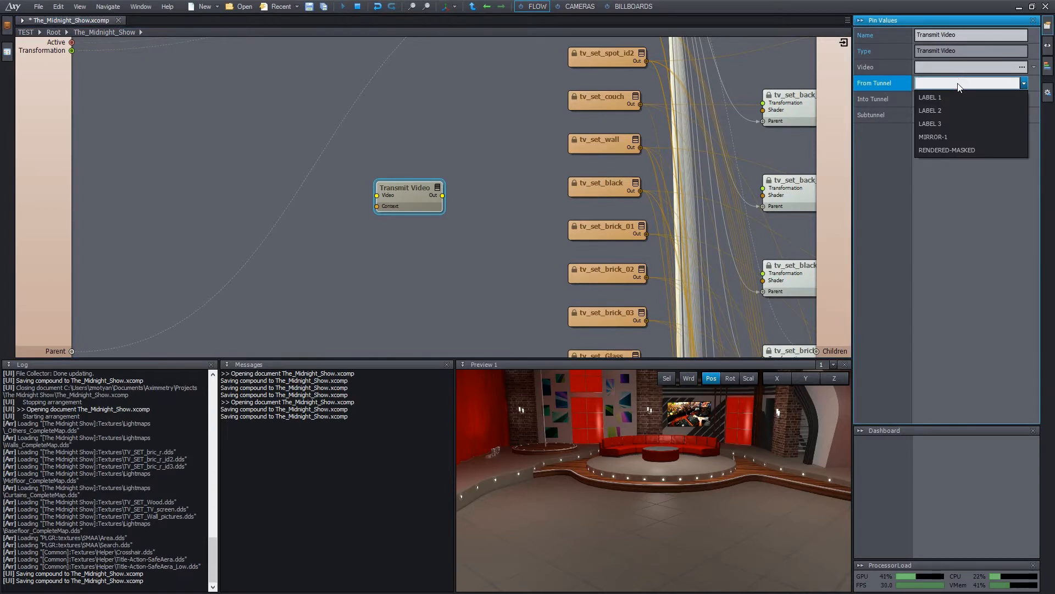
pyautogui.click(935, 136)
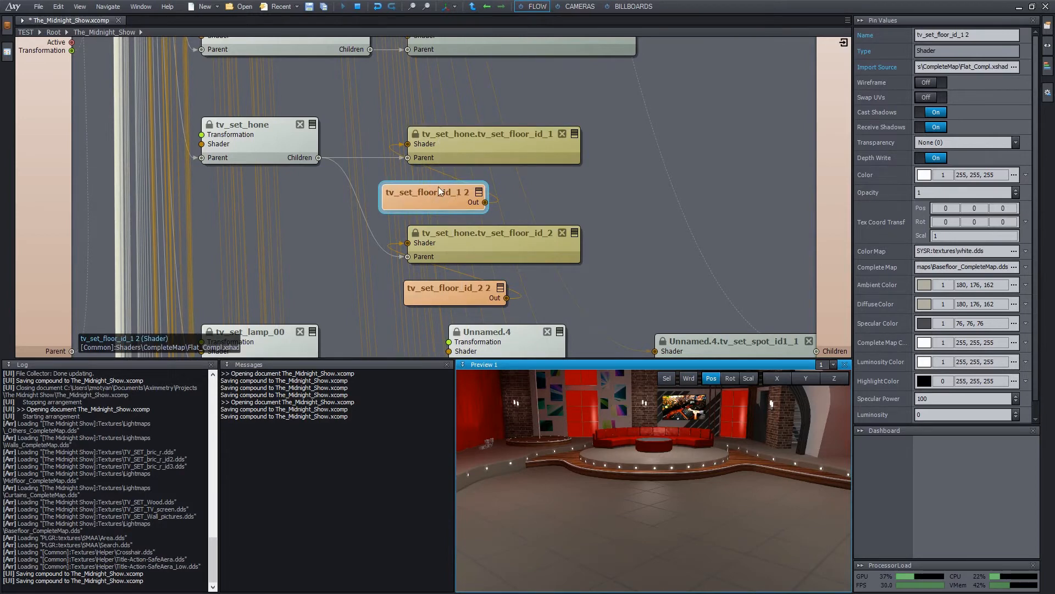
pyautogui.moveTo(441, 200)
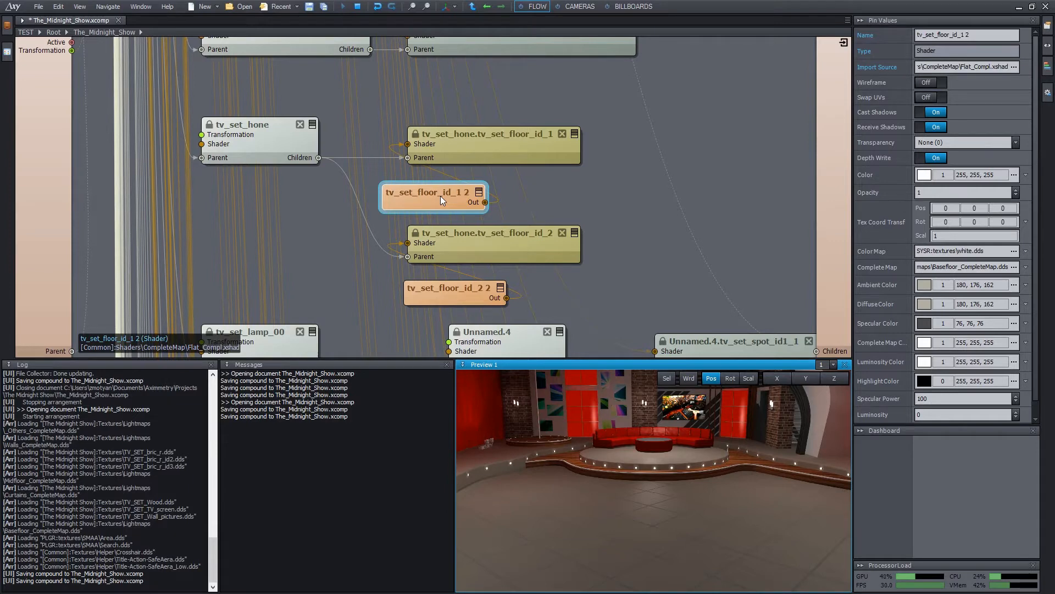
# Bring up the context menu of the tv_set_floor_id_1 2 floor shader node.
pyautogui.rightClick(437, 201)
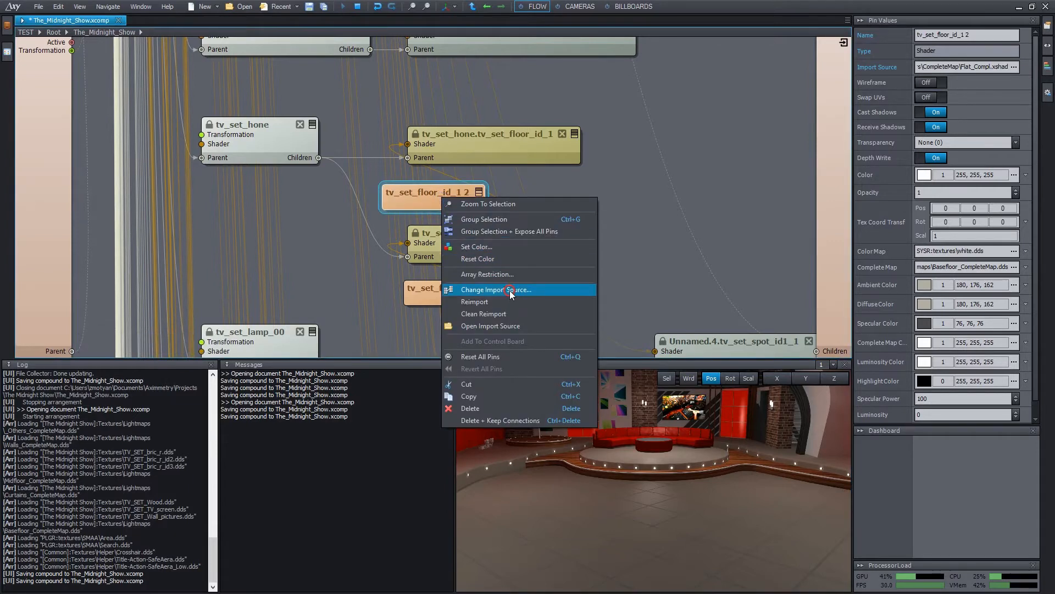
# Change the floor shader's import source to Common Shaders > Mirror > Mirror_Flat_Compl.xshad.
pyautogui.click(496, 289)
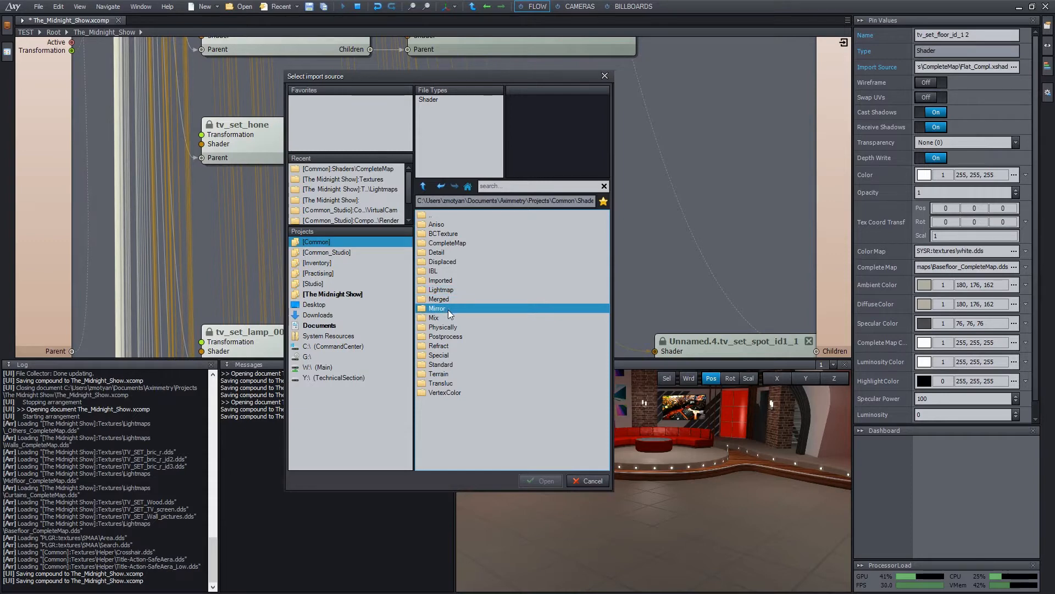
pyautogui.moveTo(444, 312)
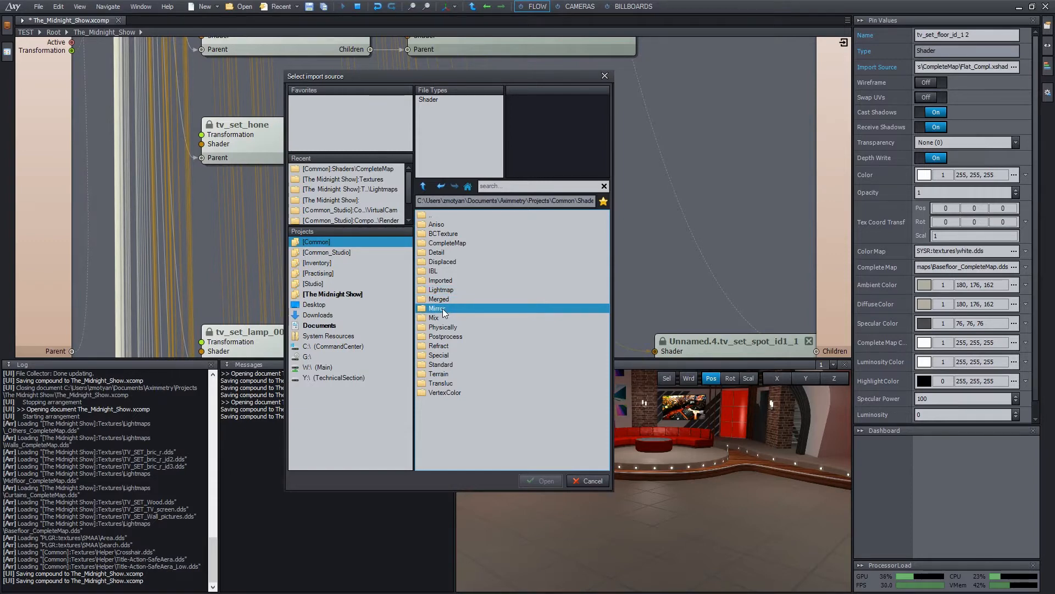
pyautogui.doubleClick(438, 307)
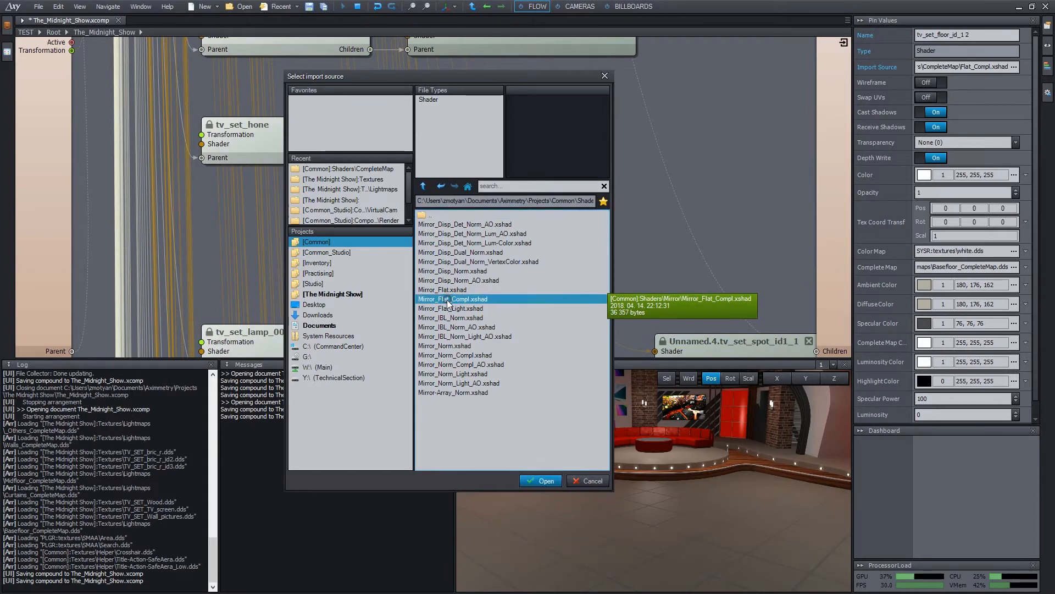
pyautogui.click(540, 480)
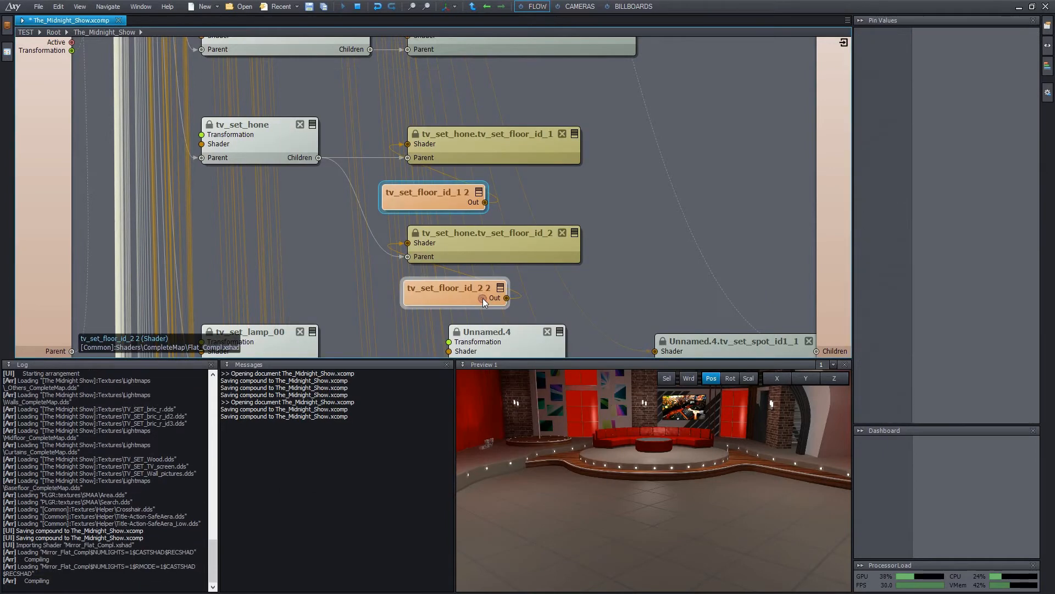
# Place the Transmit Video node beside the floor shader and set its From Tunnel to MIRROR-1.
pyautogui.click(484, 298)
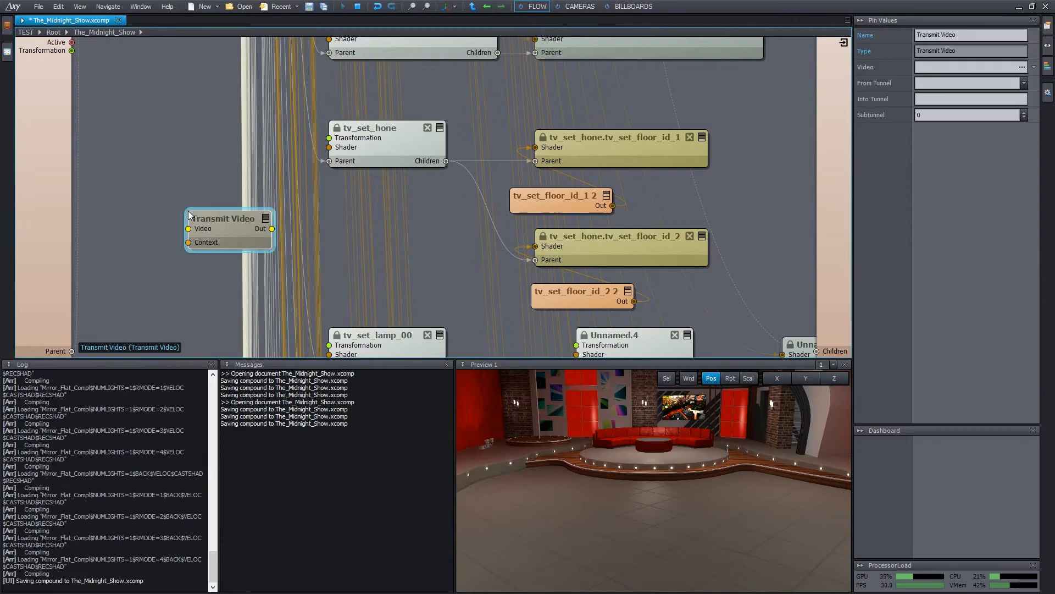
pyautogui.moveTo(228, 218); pyautogui.dragTo(378, 205)
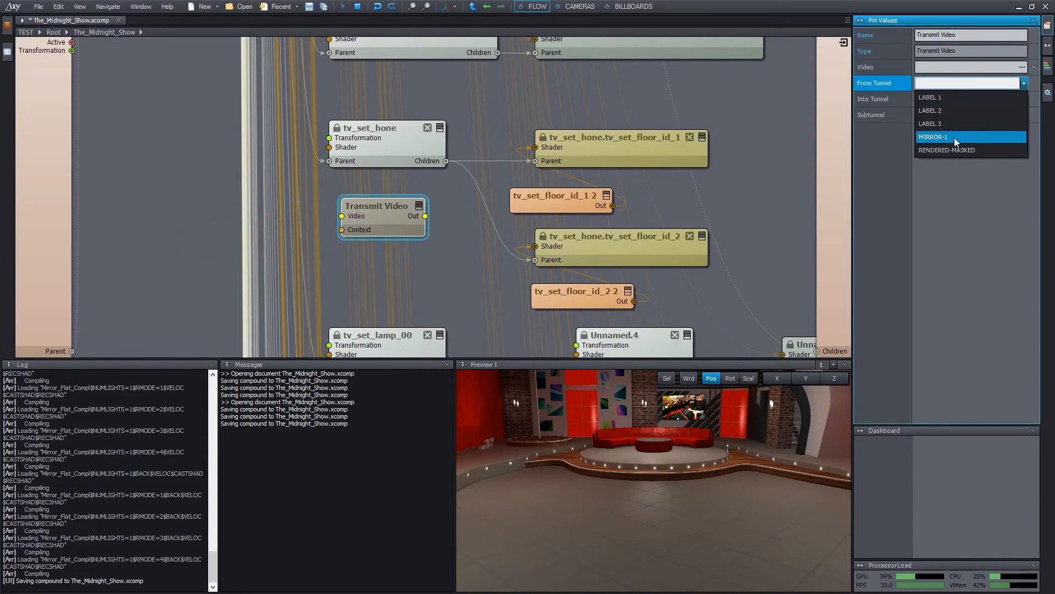
pyautogui.click(935, 136)
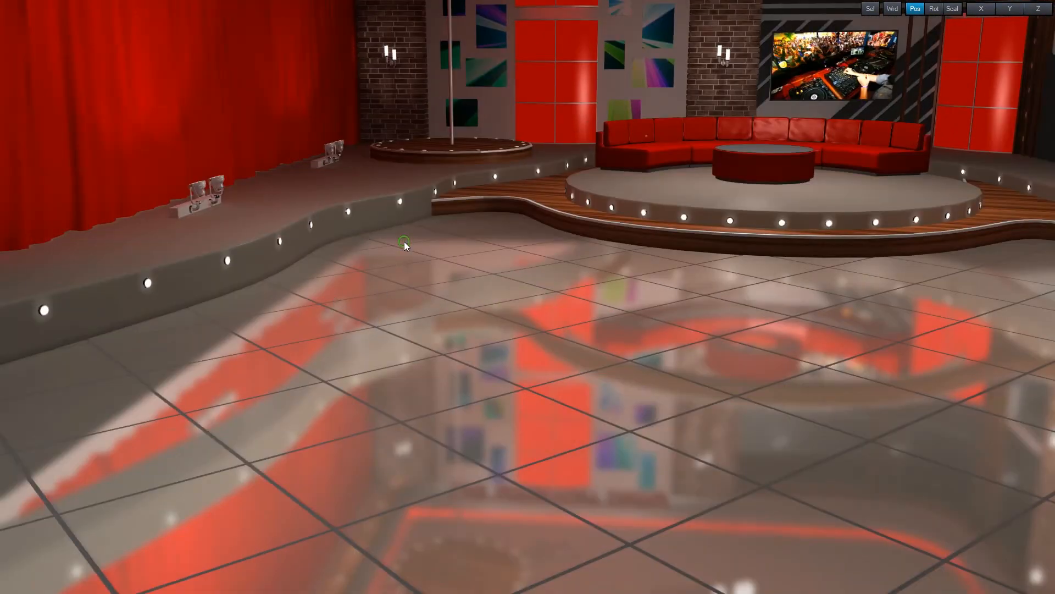
pyautogui.moveTo(403, 242); pyautogui.dragTo(433, 265)
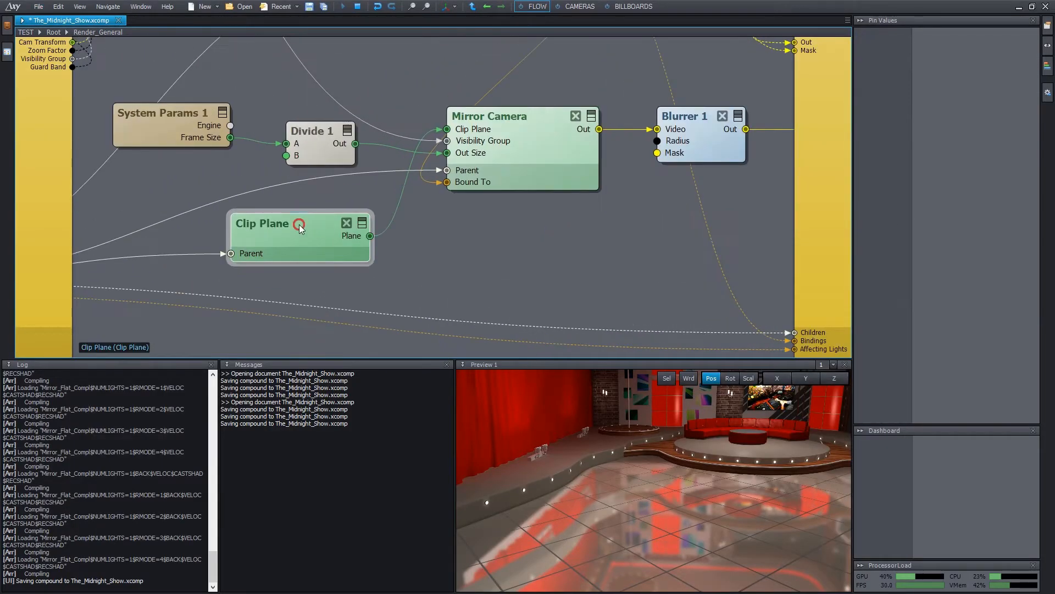
# Enable the Translation grid in Scene Editing properties and drag the Clip Plane up to about 0.204.
pyautogui.click(263, 224)
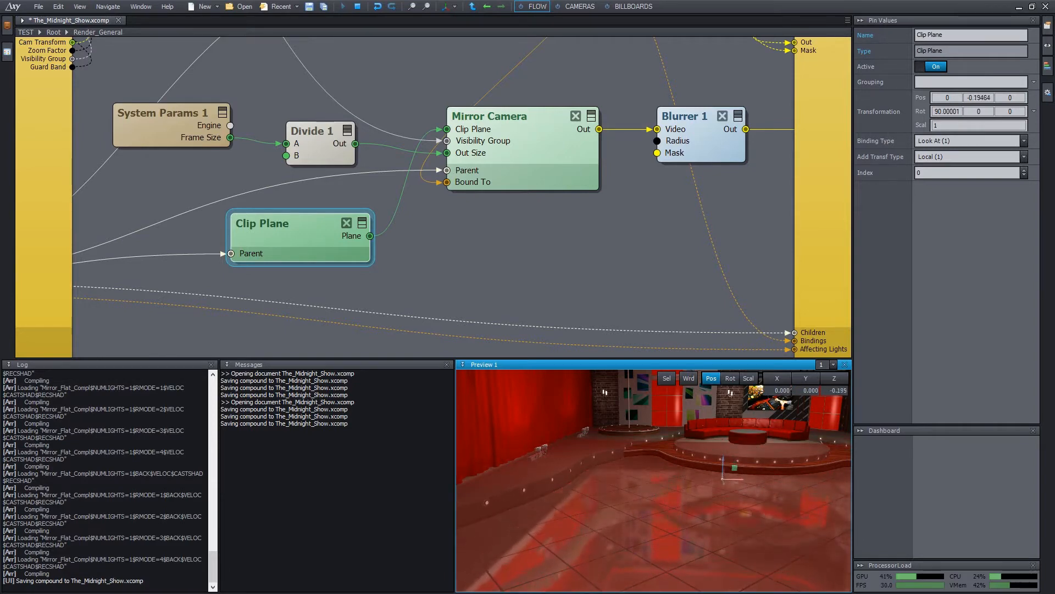
pyautogui.click(39, 6)
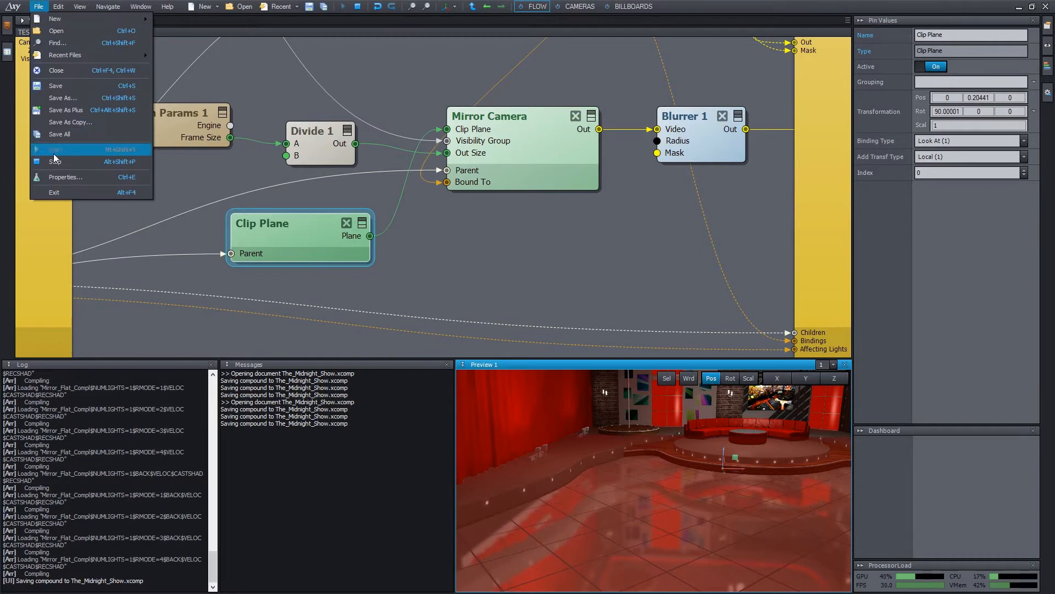
pyautogui.click(65, 176)
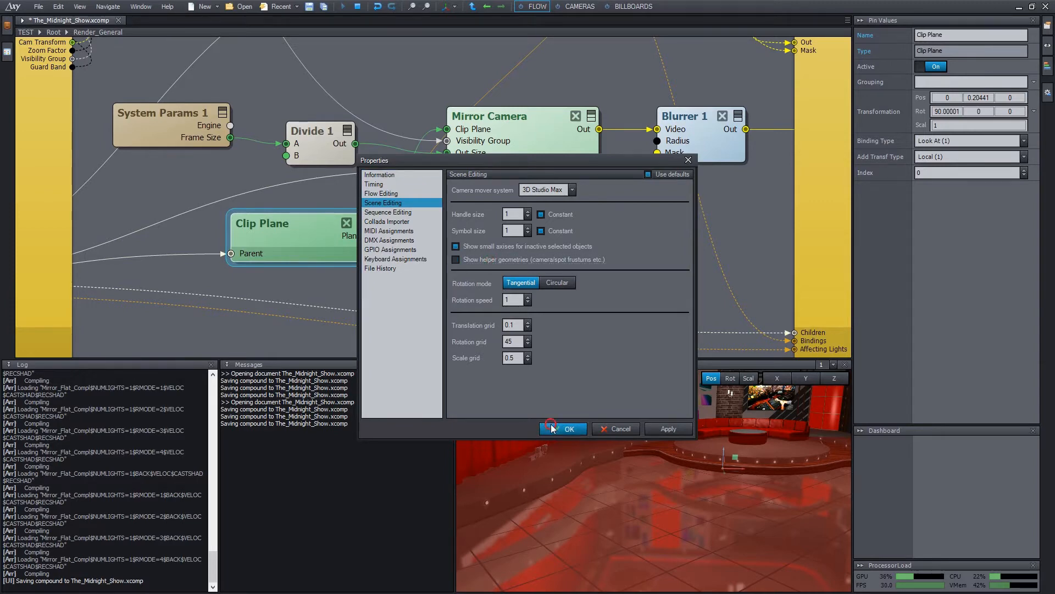
pyautogui.click(563, 428)
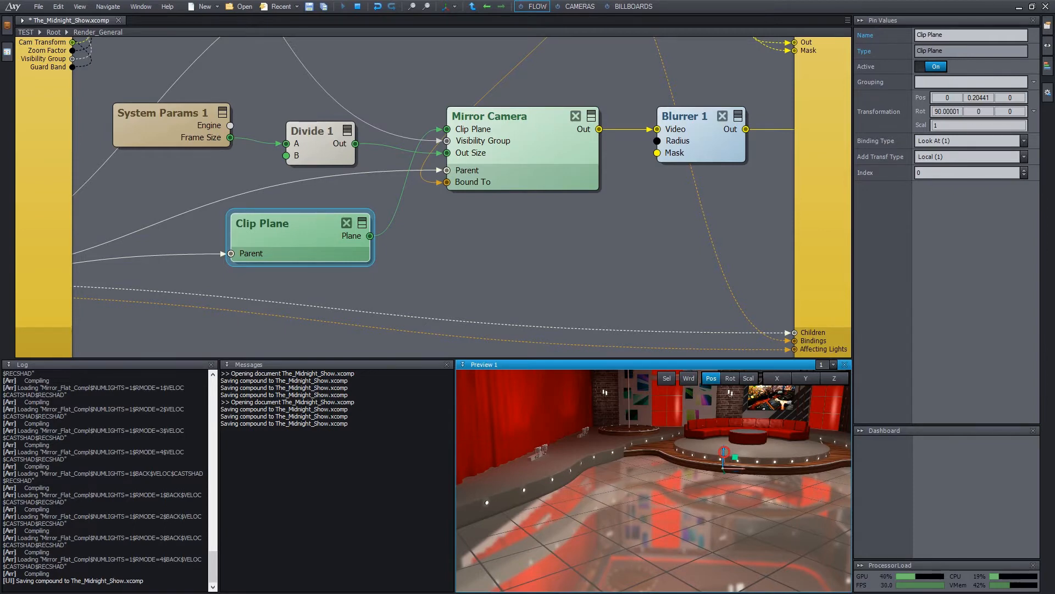
pyautogui.moveTo(725, 451); pyautogui.dragTo(733, 461)
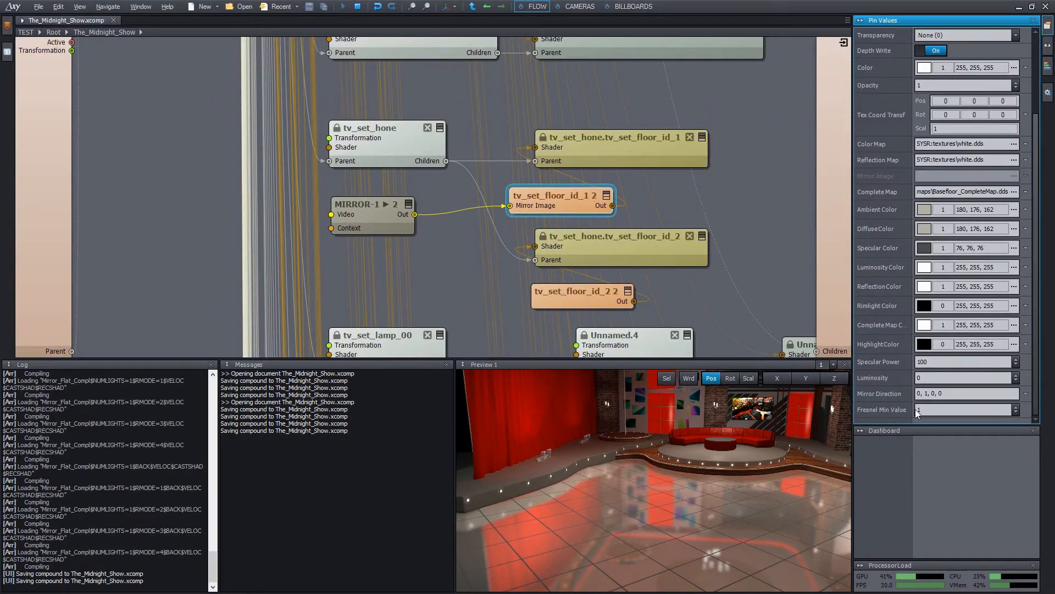
# Set the floor shader's Fresnel Min Value to 0 for a subtler reflection.
pyautogui.click(967, 409)
pyautogui.write('0')
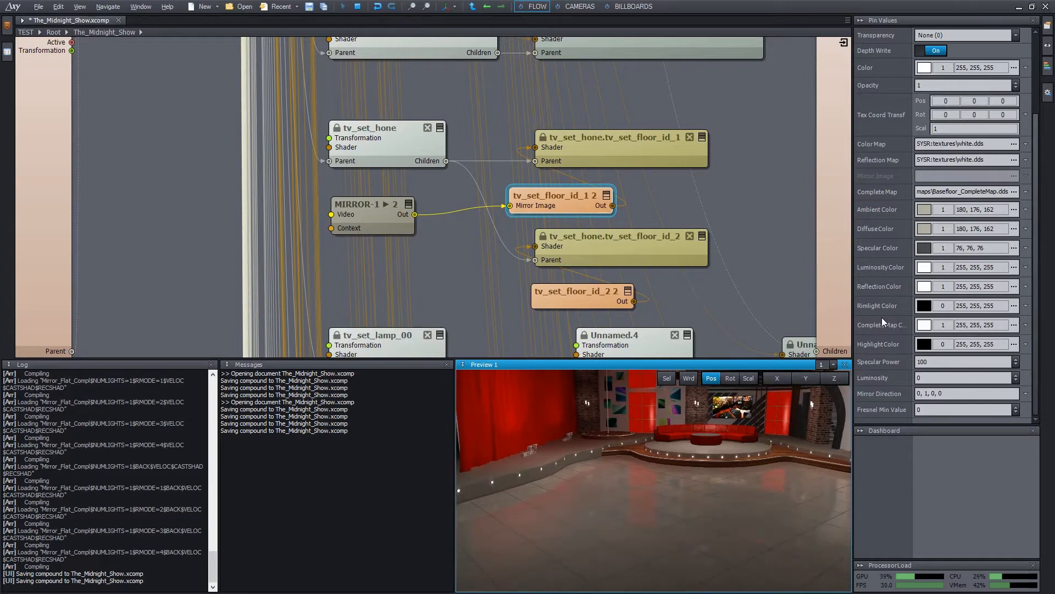
# Set the floor shader's Reflection Color intensity to 0.89.
pyautogui.click(872, 286)
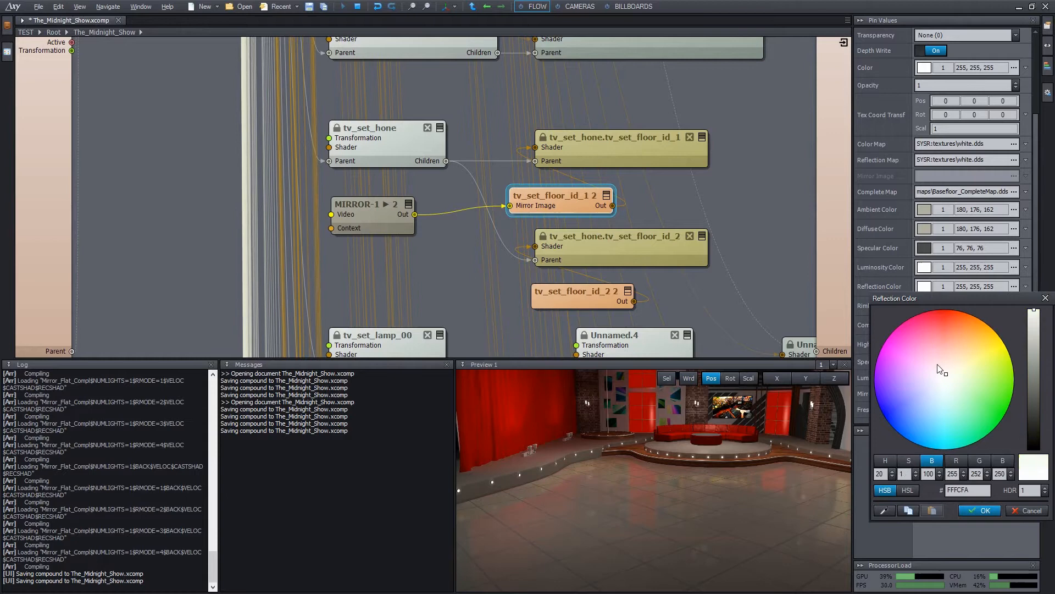
pyautogui.click(978, 510)
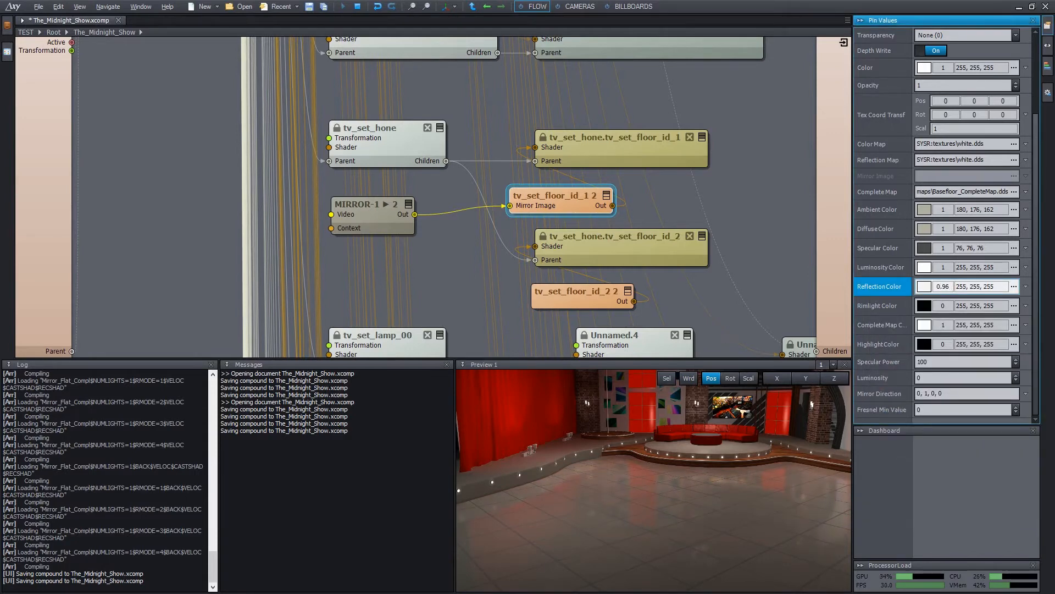
pyautogui.write('0.89')
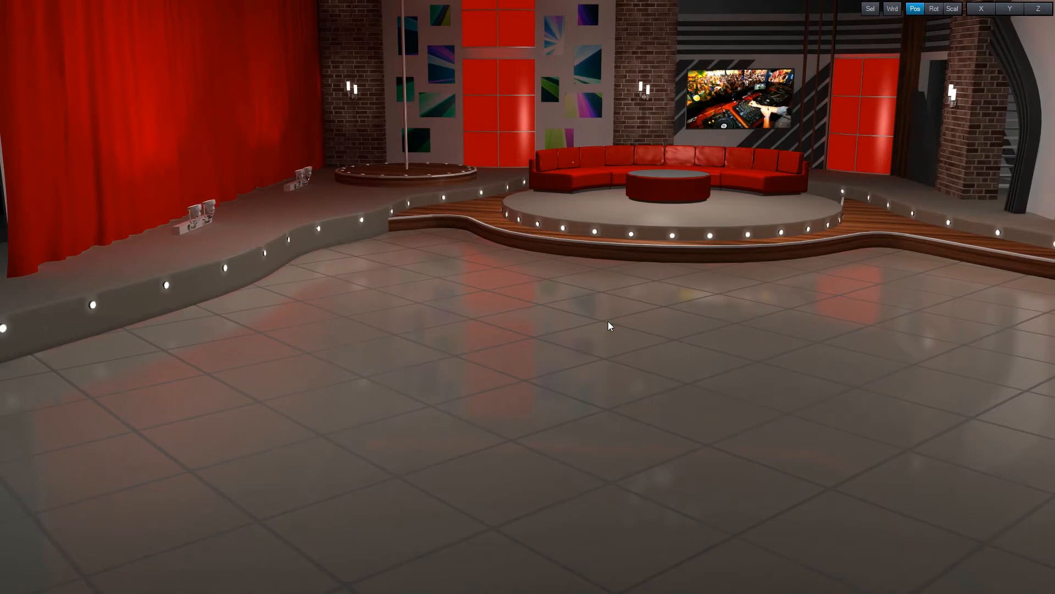
pyautogui.moveTo(657, 379)
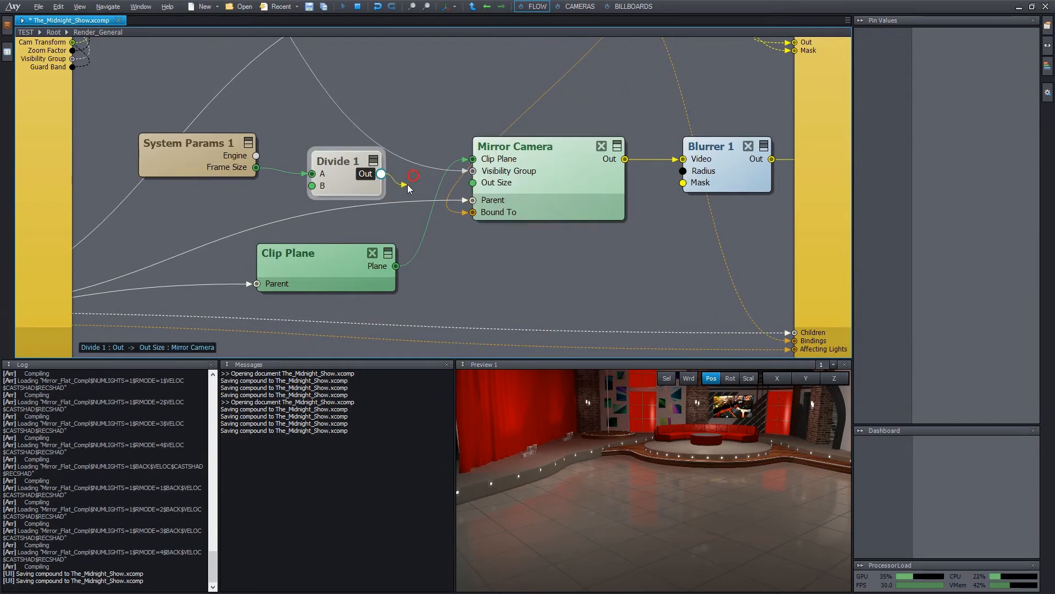
pyautogui.moveTo(625, 159)
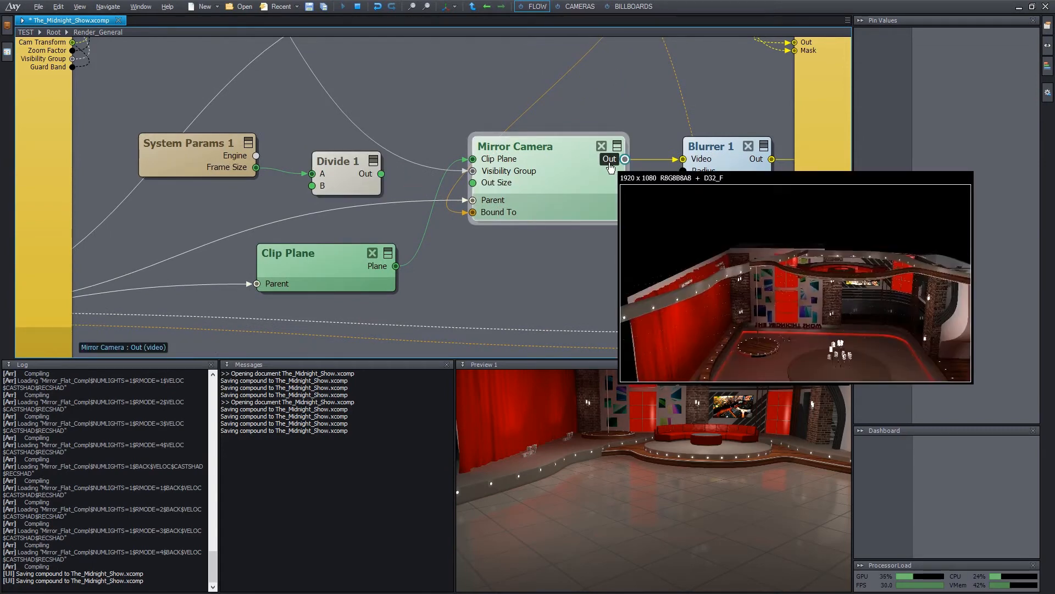
# Set Blurrer 1's Radius to 0.03 for a lighter blur on the mirrored floor.
pyautogui.click(710, 146)
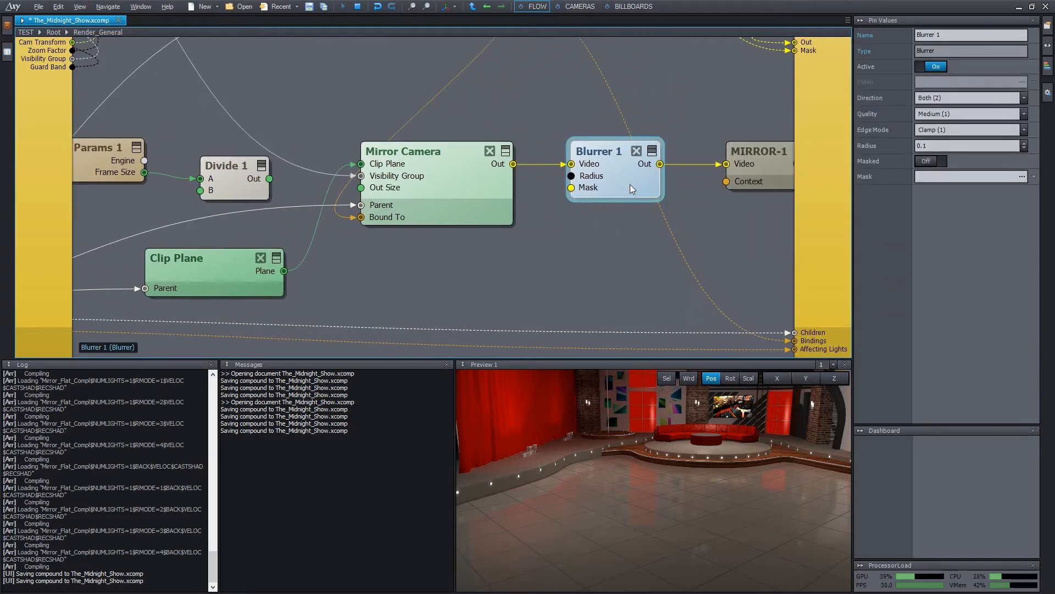
pyautogui.click(970, 145)
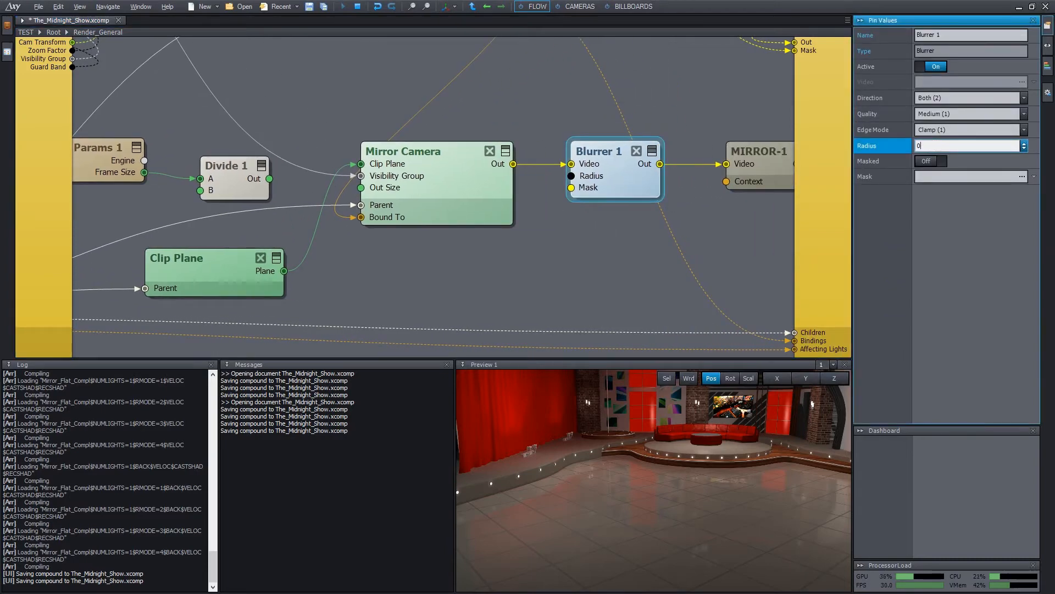
pyautogui.write('0.03')
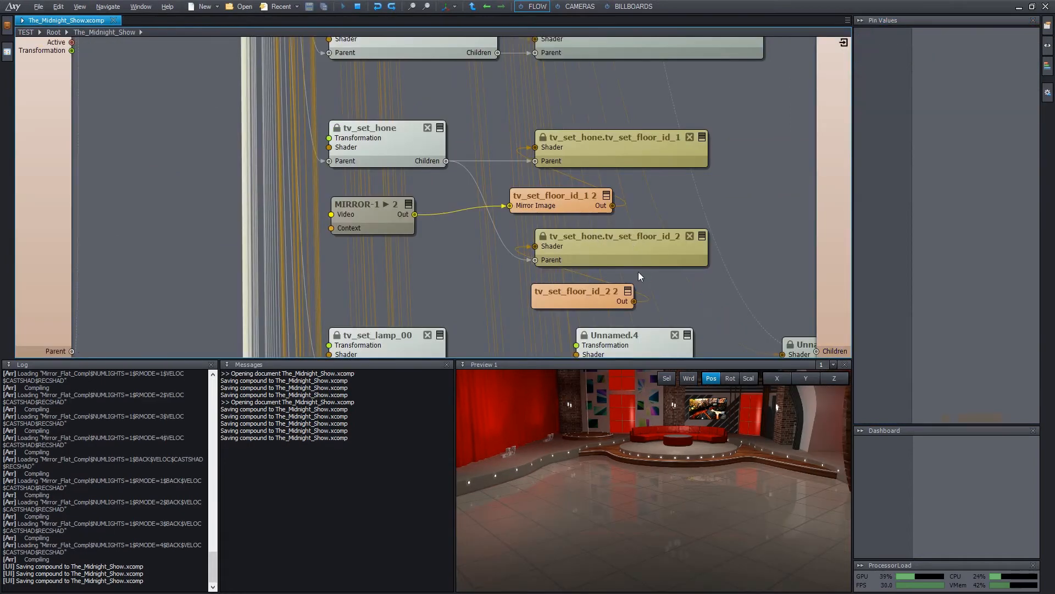
# Lower the tv_set_floor_id_1 2 shader's Reflection Color intensity to about 0.82.
pyautogui.click(558, 196)
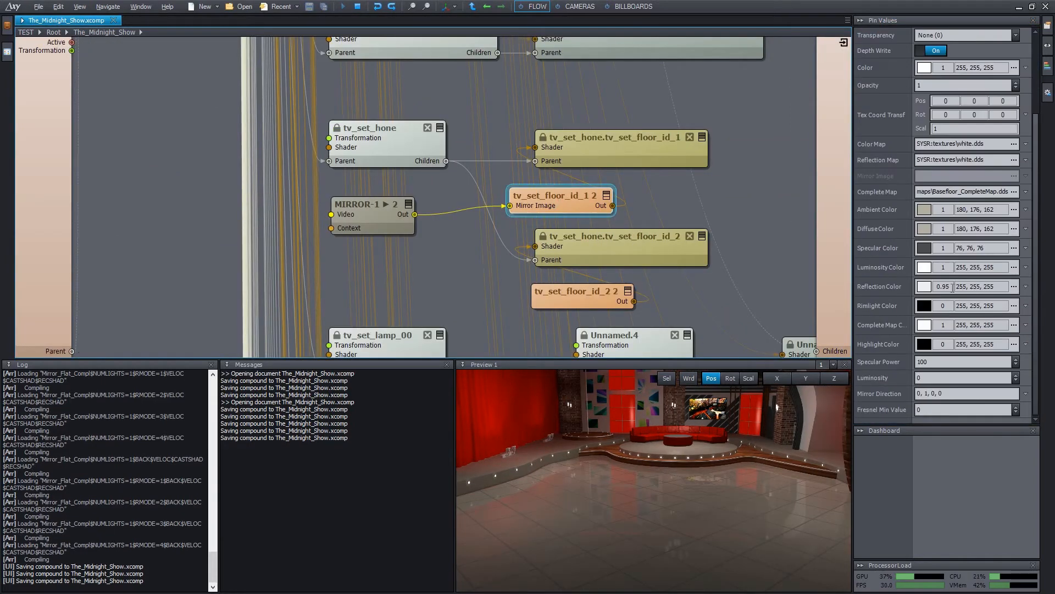
pyautogui.click(943, 286)
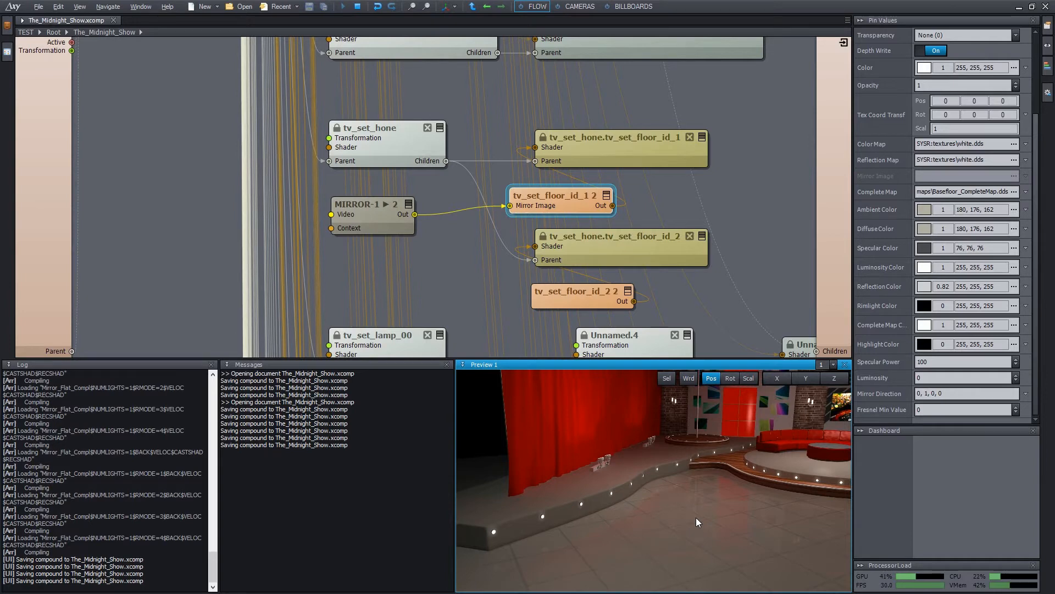
pyautogui.moveTo(779, 69)
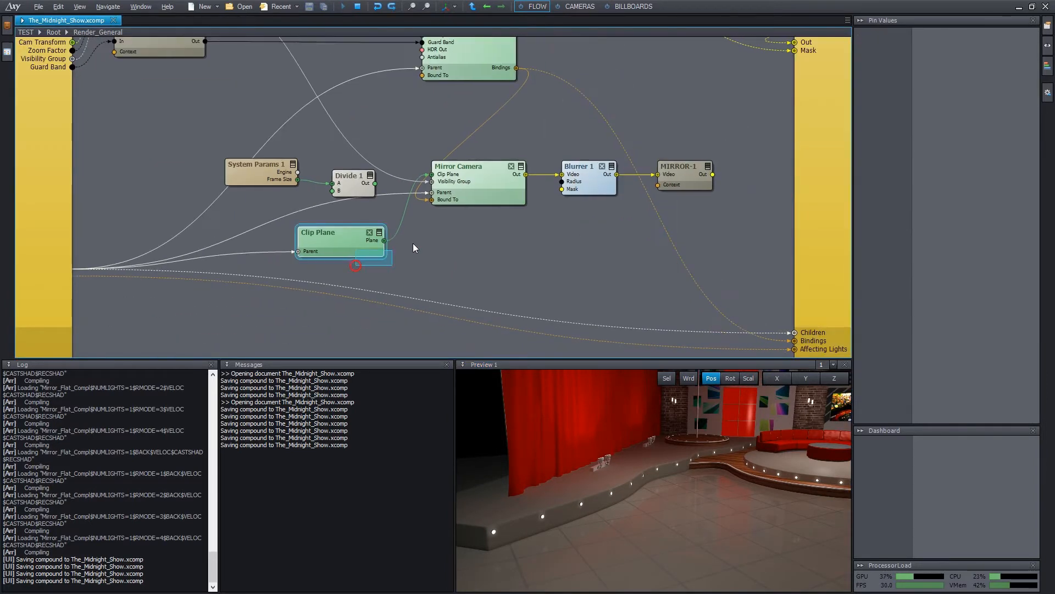
# Duplicate the Clip Plane, Mirror Camera, Blurrer and Transmit nodes and rename the copied tunnel MIRROR-2.
pyautogui.click(348, 175)
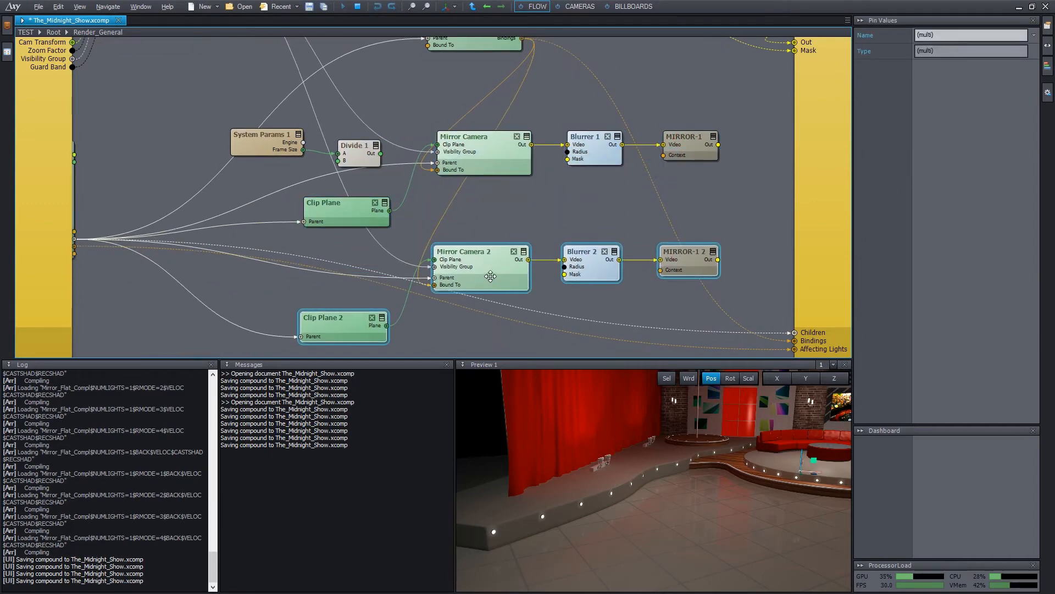
pyautogui.click(609, 239)
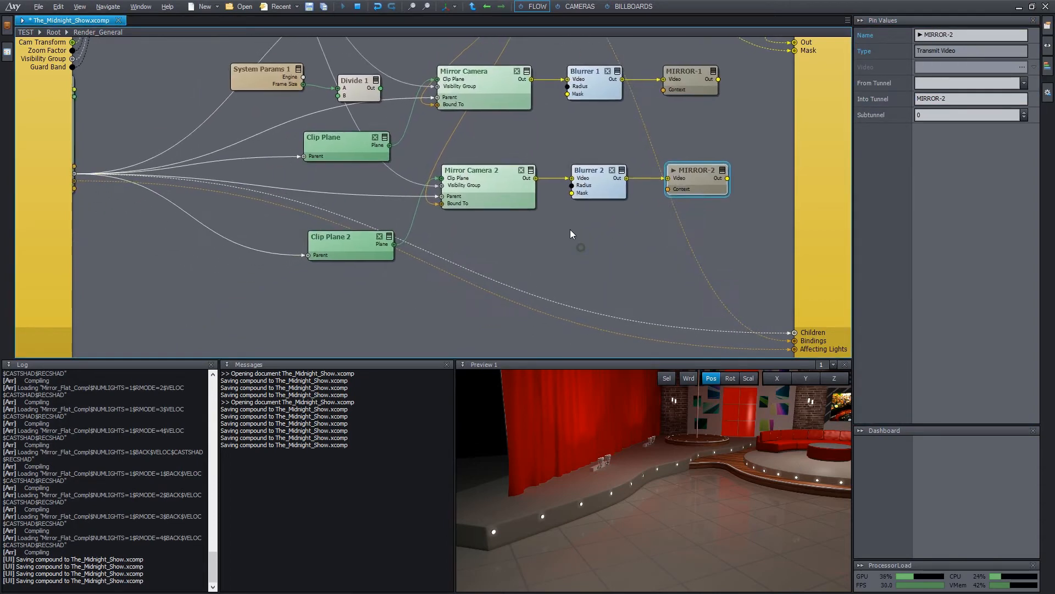
pyautogui.click(331, 237)
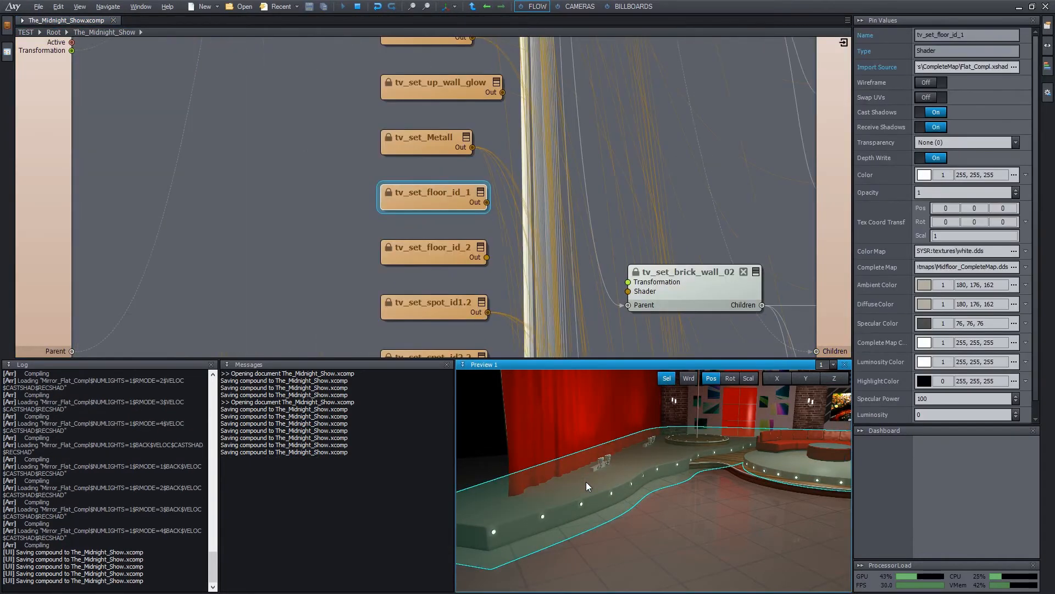
# Replace tv_set_floor_id_1's source with the Mirror_Flat_Compl shader and feed its Mirror Image from tunnel MIRROR-2.
pyautogui.rightClick(435, 191)
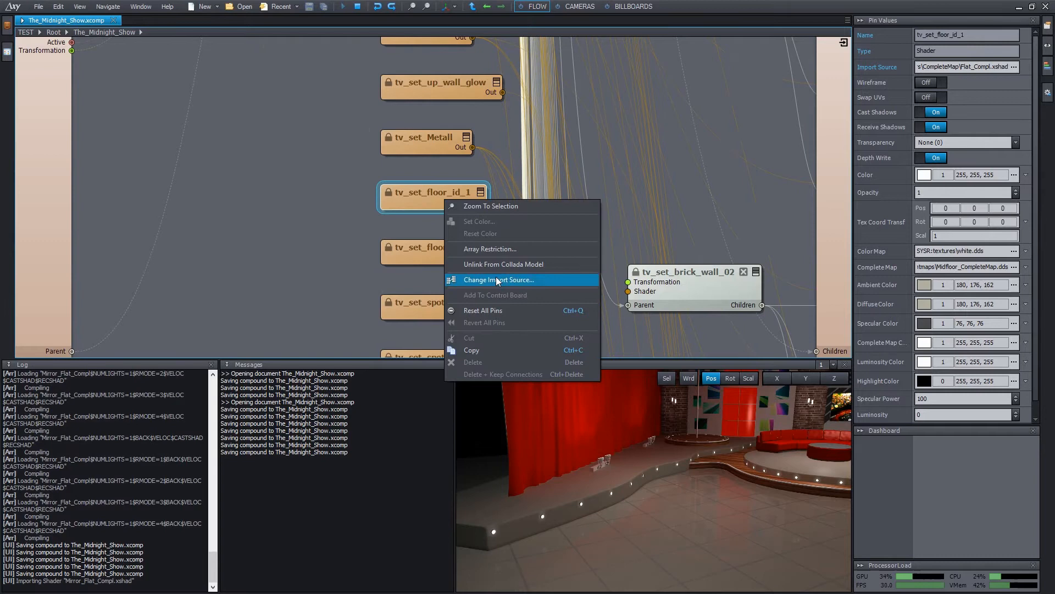
pyautogui.click(499, 280)
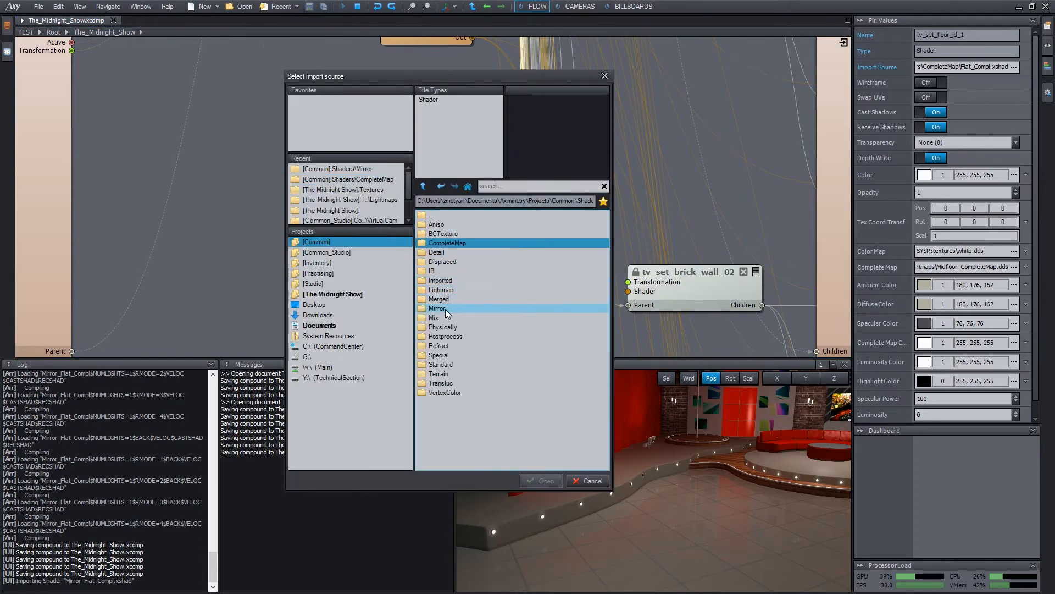
pyautogui.doubleClick(439, 308)
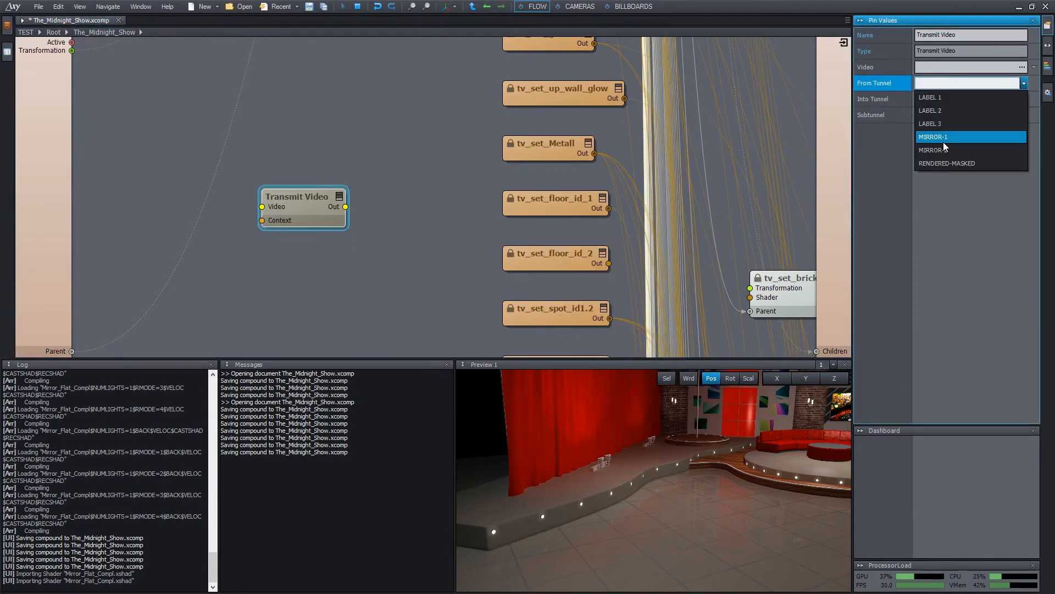
pyautogui.click(936, 150)
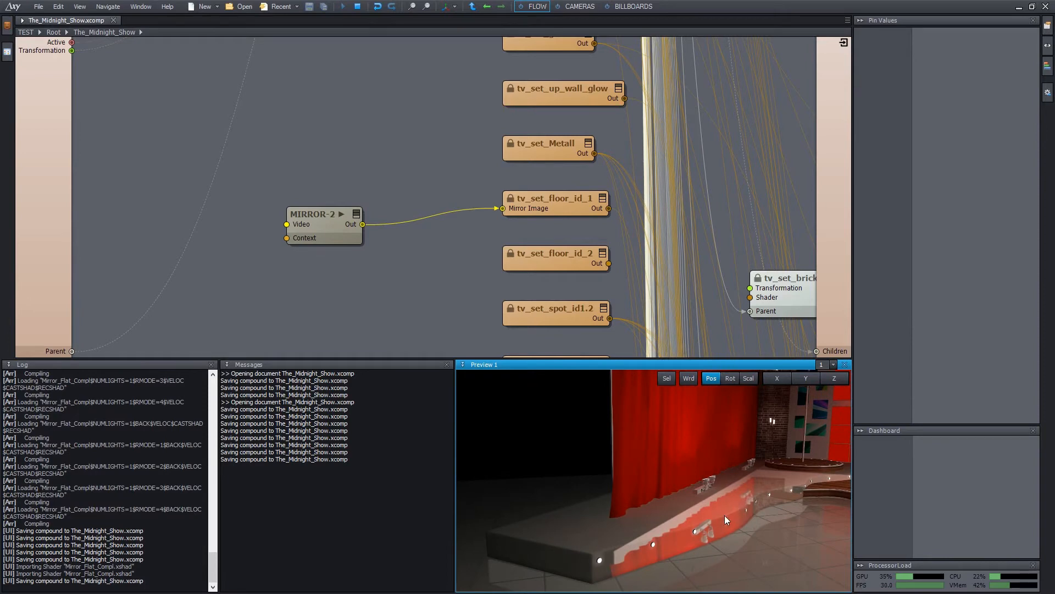
pyautogui.moveTo(773, 524)
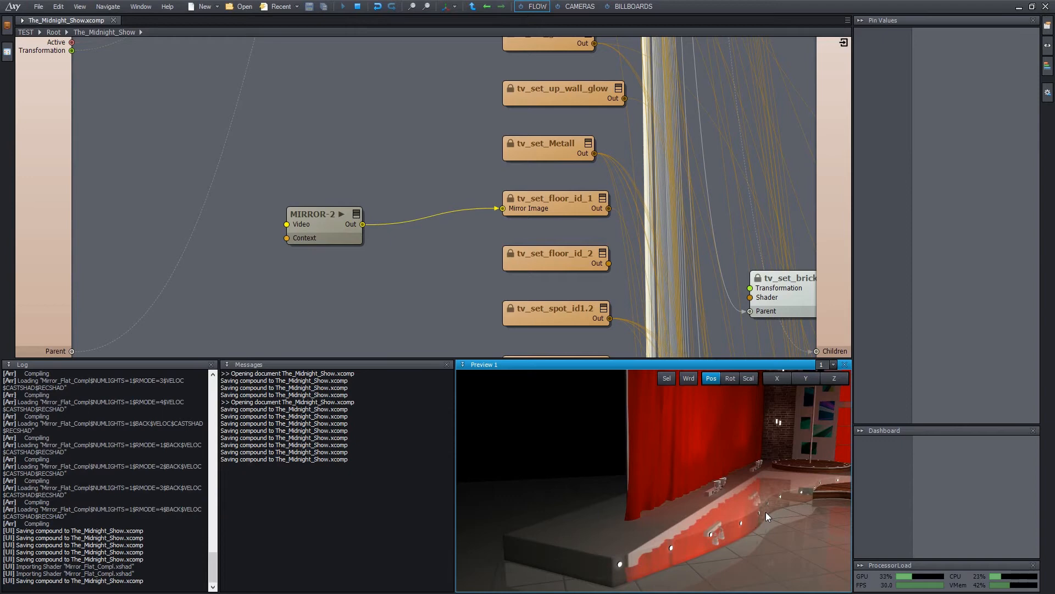
# Set the tv_set_floor_id_1 stage shader's Mirror Direction to 0, 1, 0, 1.63.
pyautogui.click(552, 198)
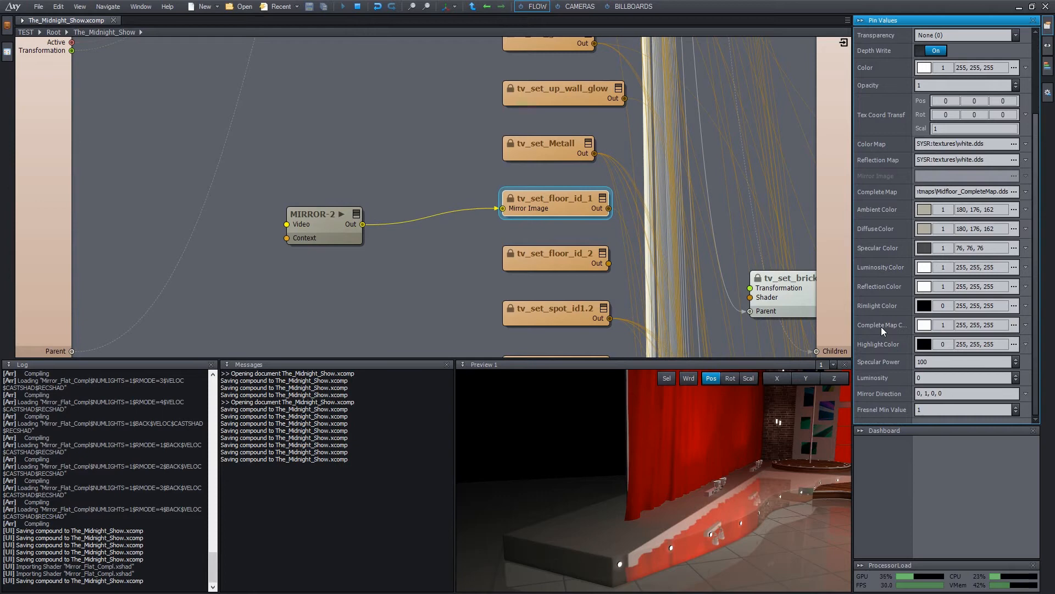
pyautogui.click(882, 394)
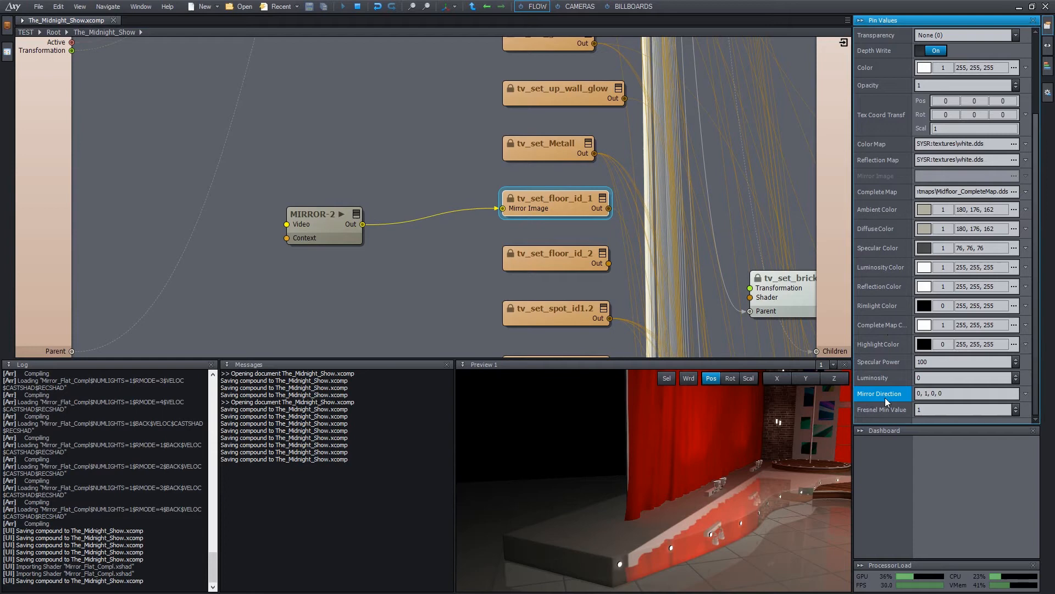
pyautogui.click(966, 393)
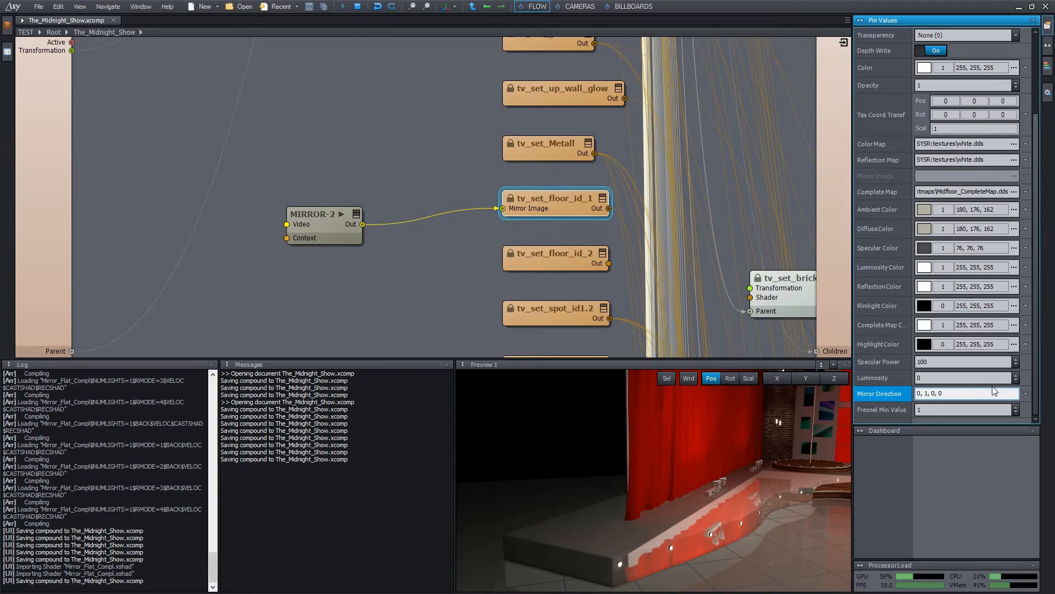
pyautogui.moveTo(964, 388)
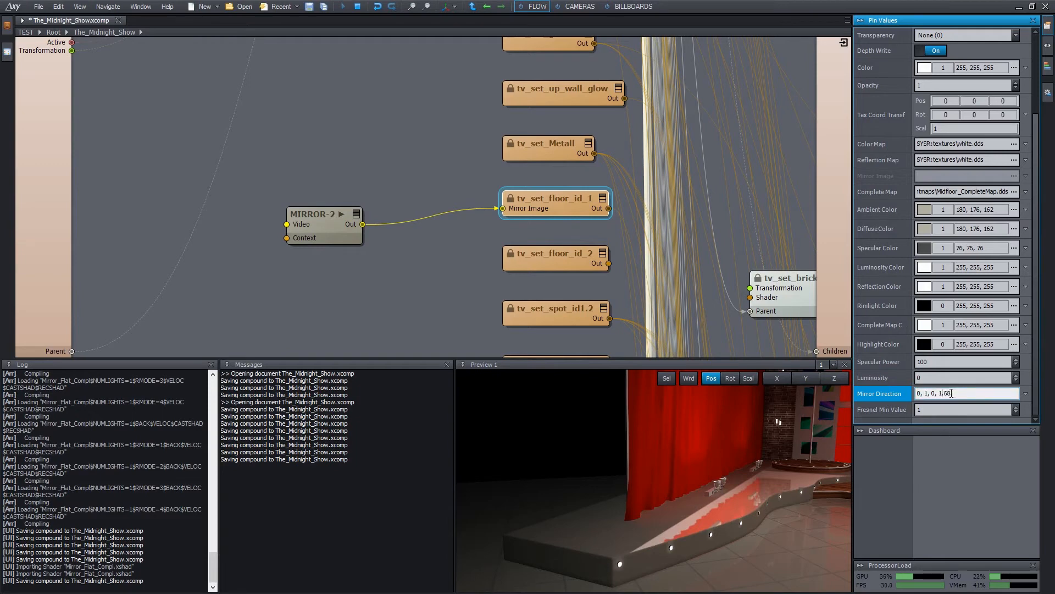
pyautogui.write('1.63')
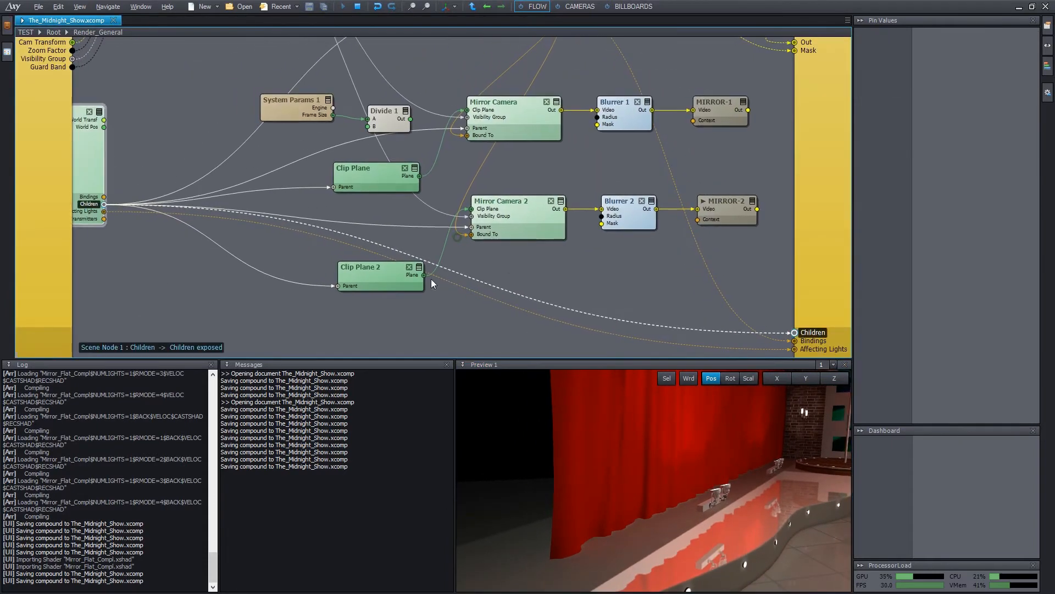
# Drag Clip Plane 2's gizmo onto the stage top at about 1.23 height, then exit Render_General.
pyautogui.click(362, 268)
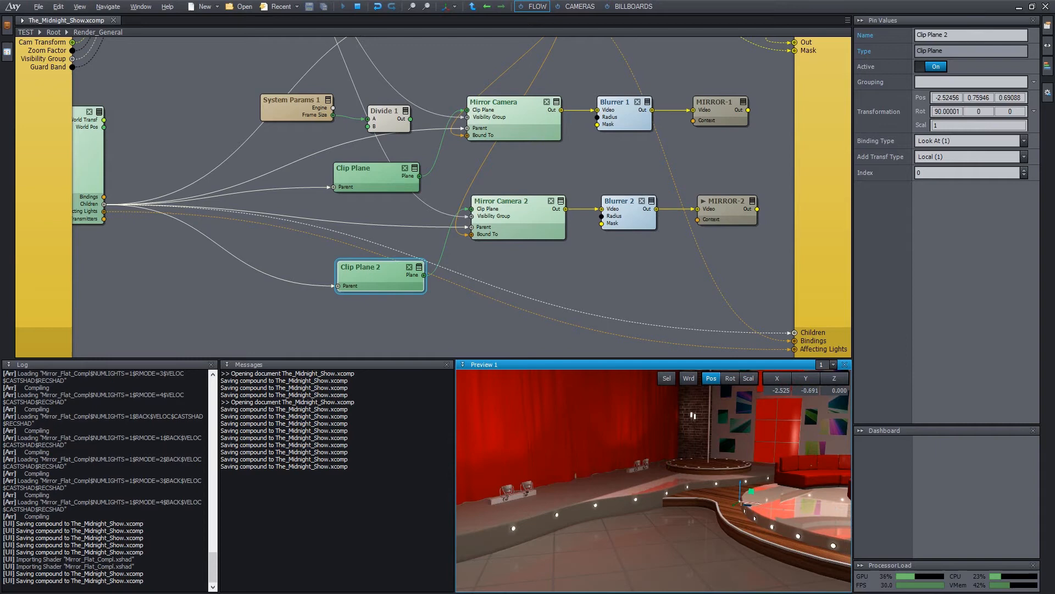
pyautogui.moveTo(740, 501); pyautogui.dragTo(619, 514)
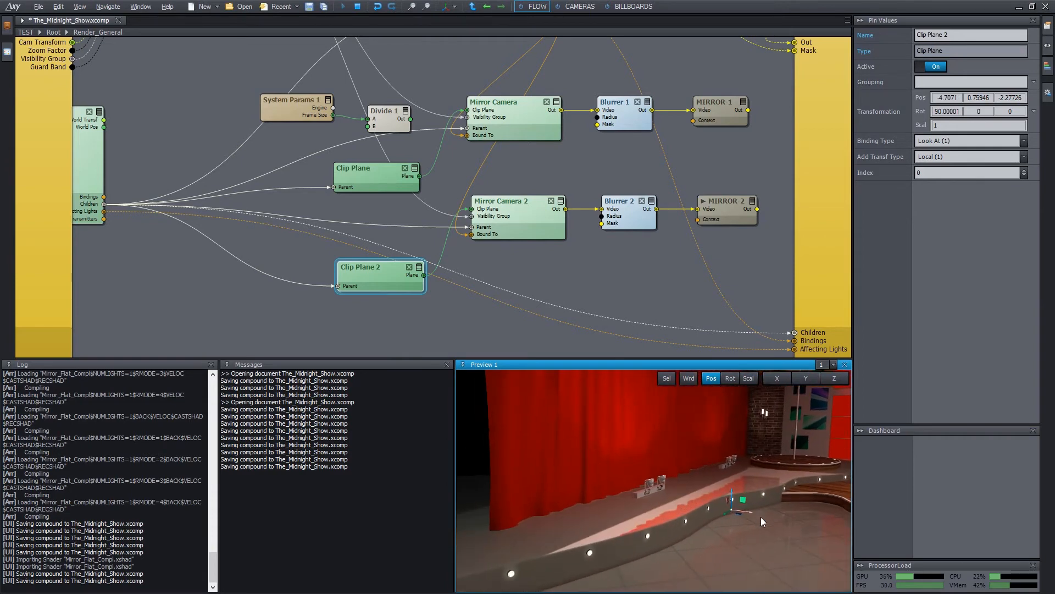
pyautogui.moveTo(740, 511); pyautogui.dragTo(774, 532)
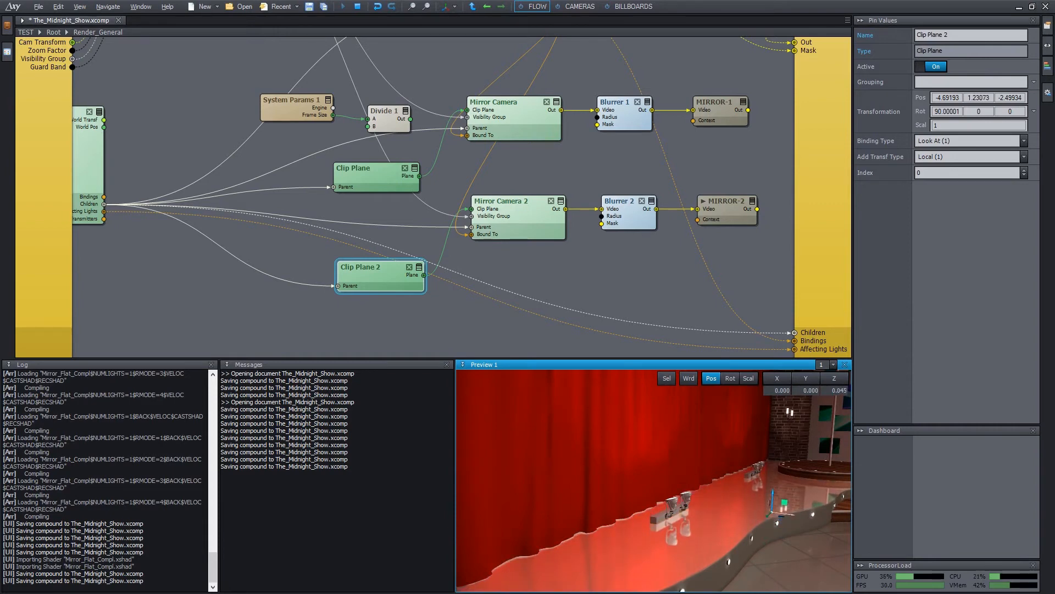
pyautogui.click(619, 200)
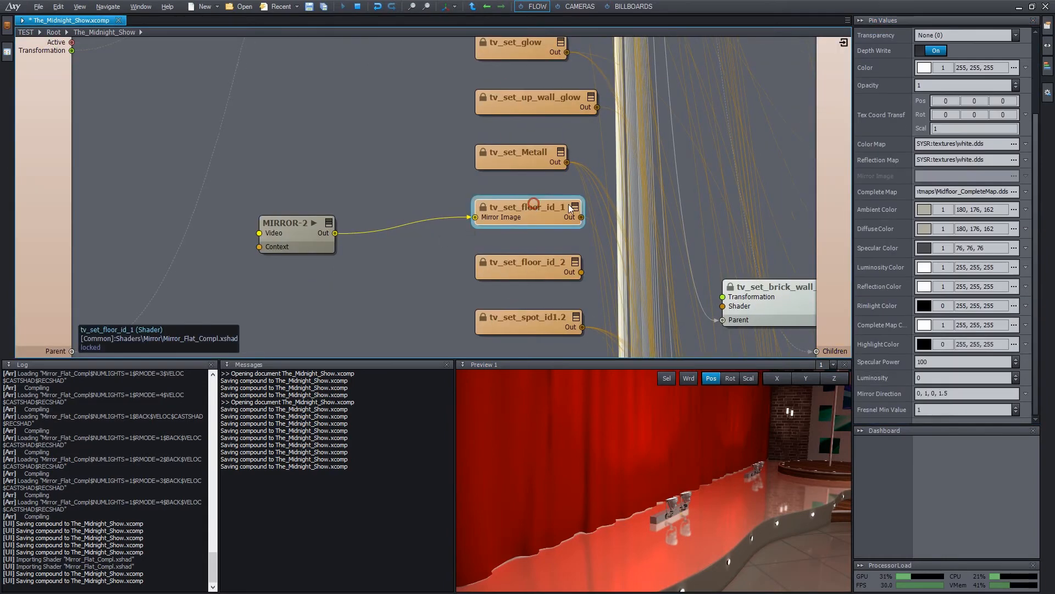
# Lower the tv_set_floor_id_1 stage shader's Reflection Color intensity to about 0.66.
pyautogui.click(966, 409)
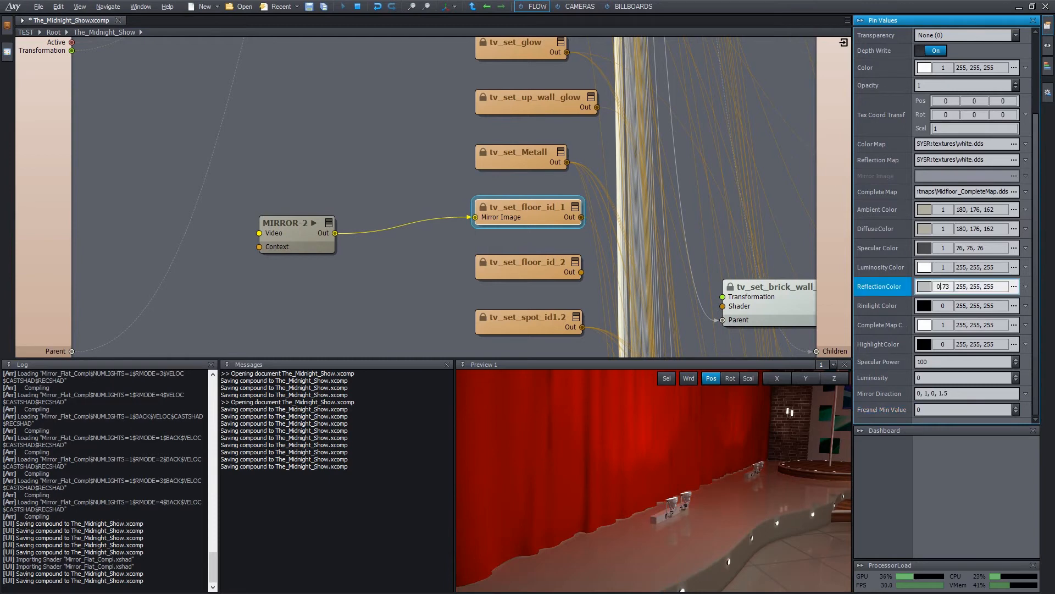
pyautogui.moveTo(943, 286); pyautogui.dragTo(938, 285)
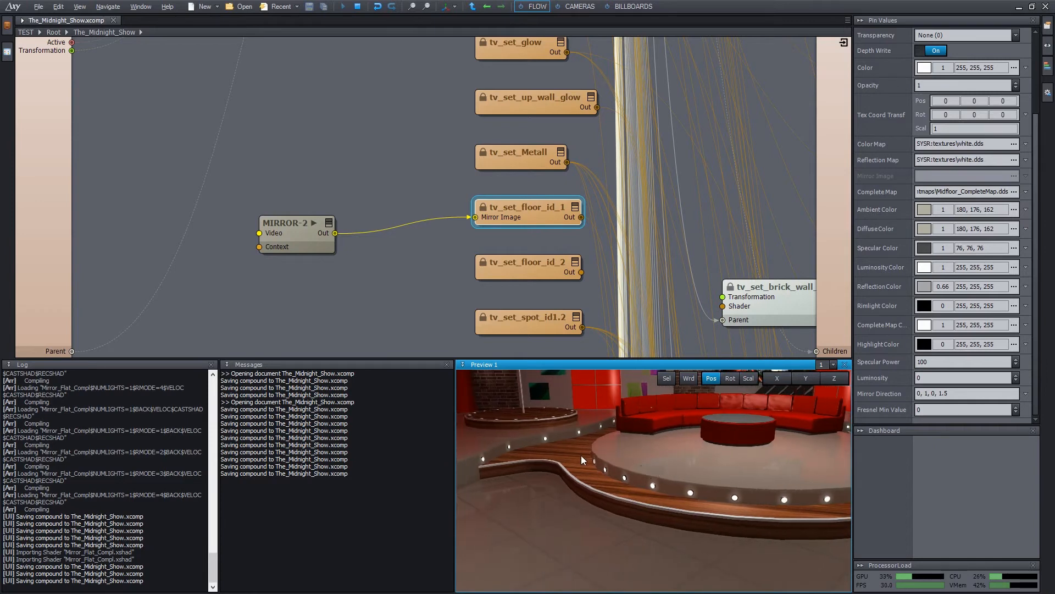
pyautogui.moveTo(577, 449)
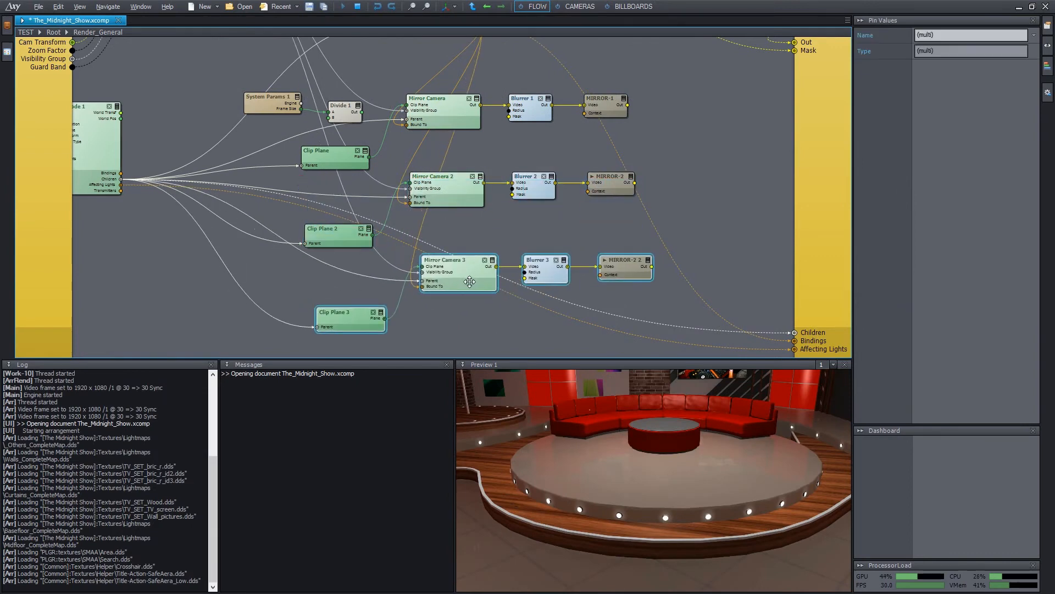
# Bring up Change Import Source for the tv_set_wood 2 shader in The_Midnight_Show compound.
pyautogui.click(616, 263)
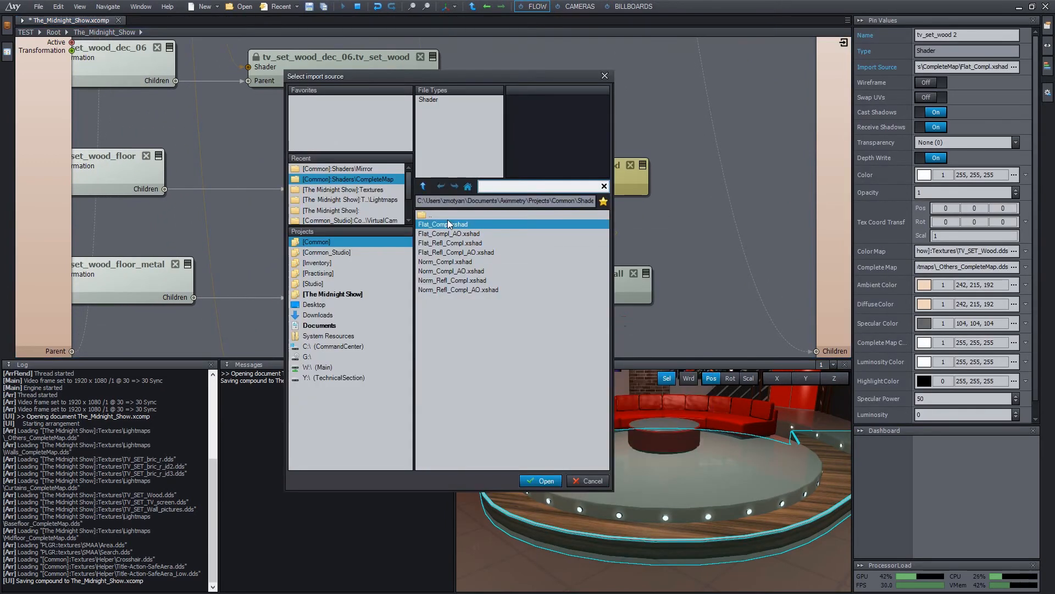
# Close the Select import source dialog and reload The_Midnight_Show.xcomp.
pyautogui.click(340, 168)
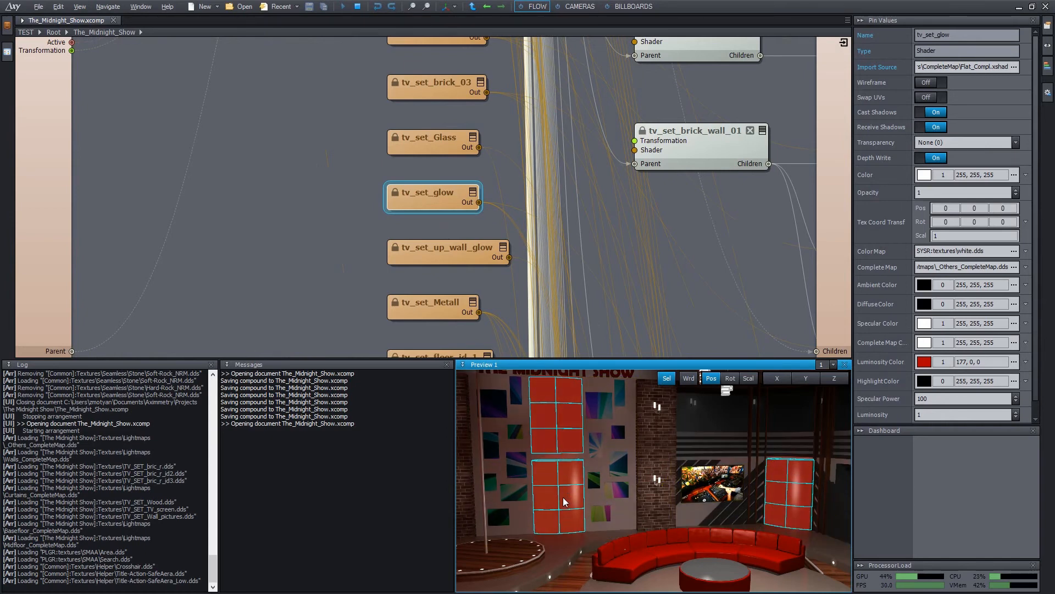
# Change tv_set_glow's import source to Flat_Refl_Compl.xshad from Shaders\CompleteMap.
pyautogui.rightClick(428, 195)
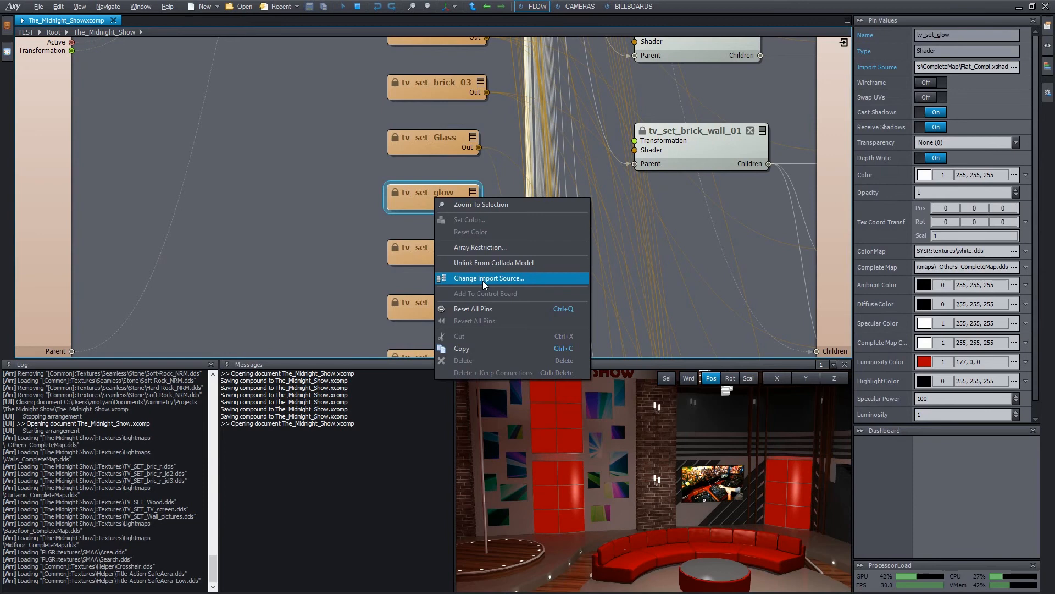
pyautogui.click(488, 279)
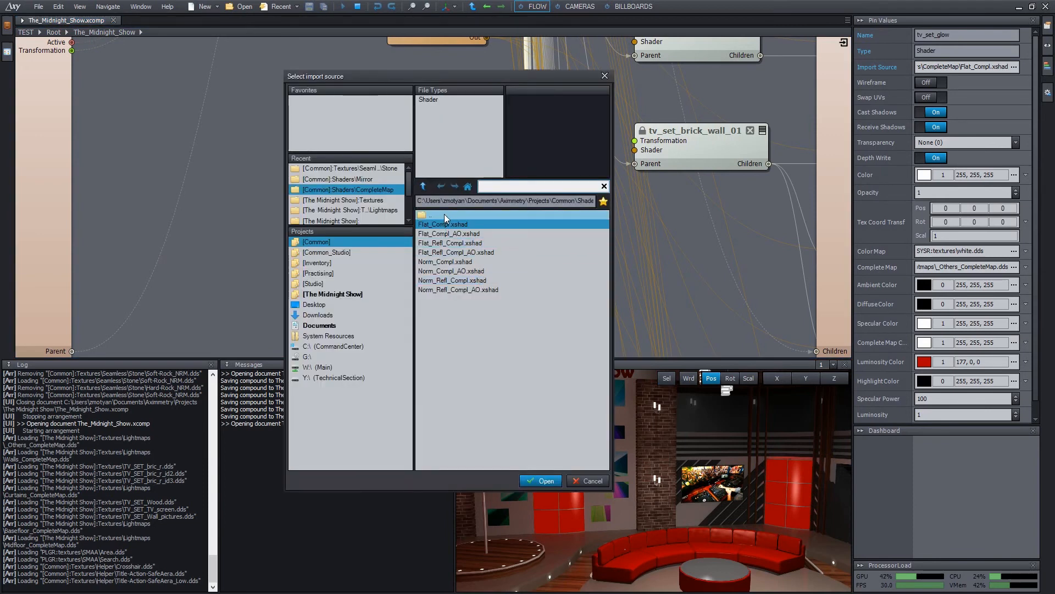
pyautogui.click(450, 242)
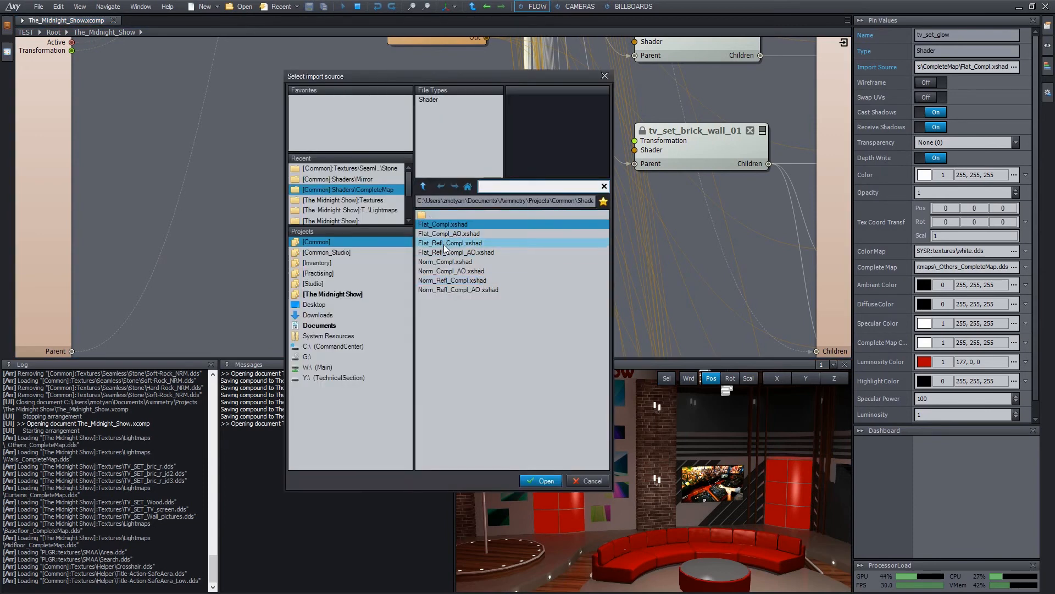
pyautogui.click(442, 224)
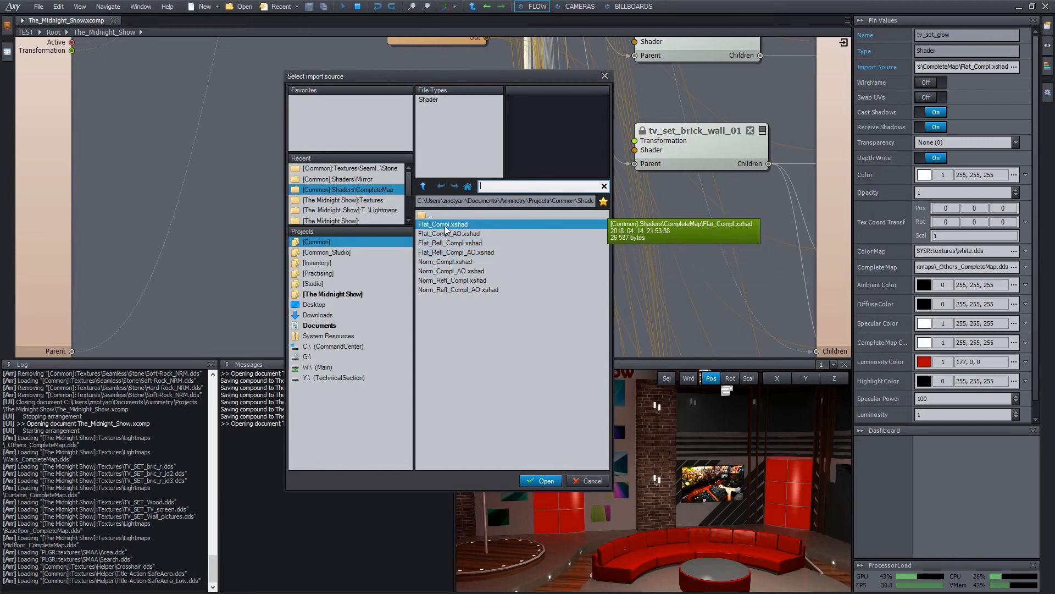
pyautogui.click(450, 242)
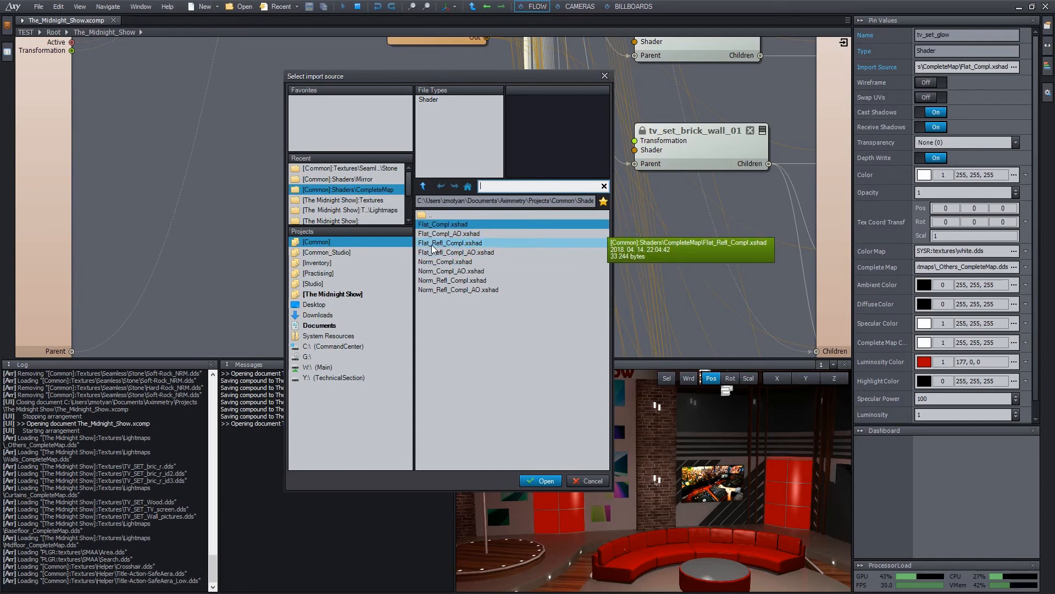
pyautogui.click(451, 242)
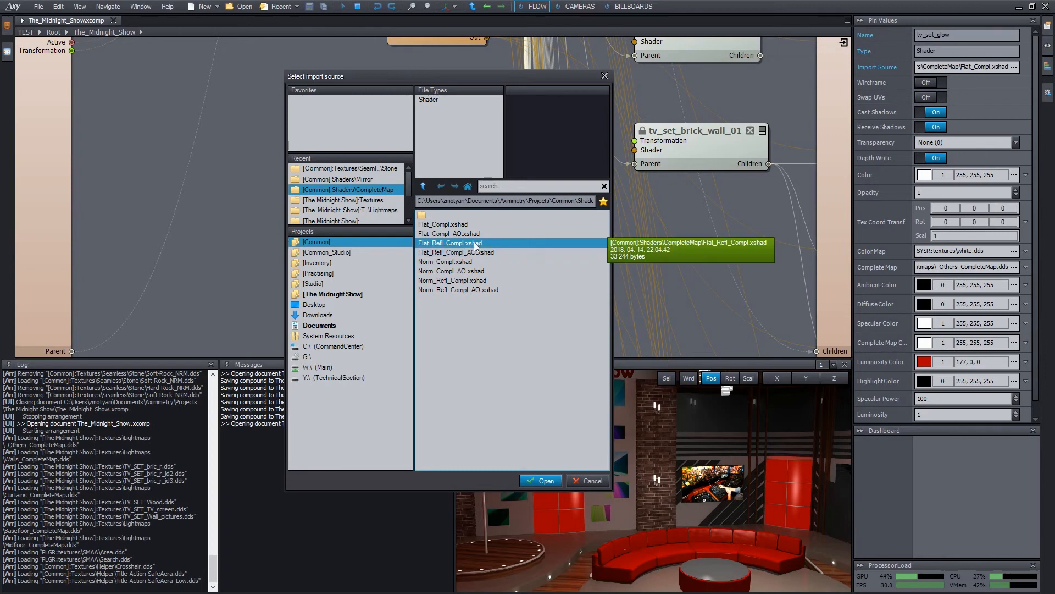
pyautogui.click(540, 480)
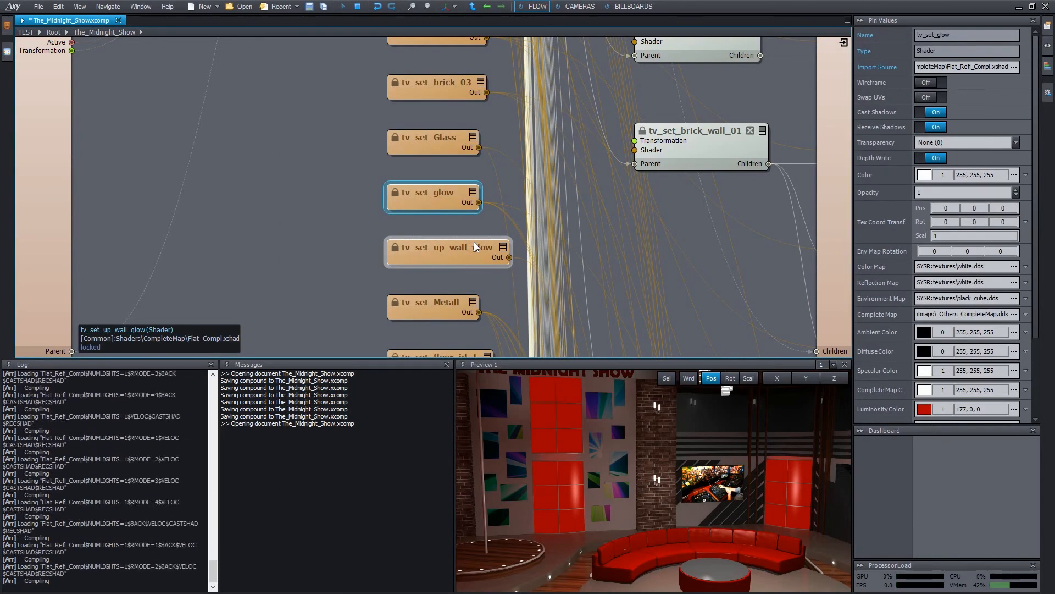
pyautogui.moveTo(877, 303)
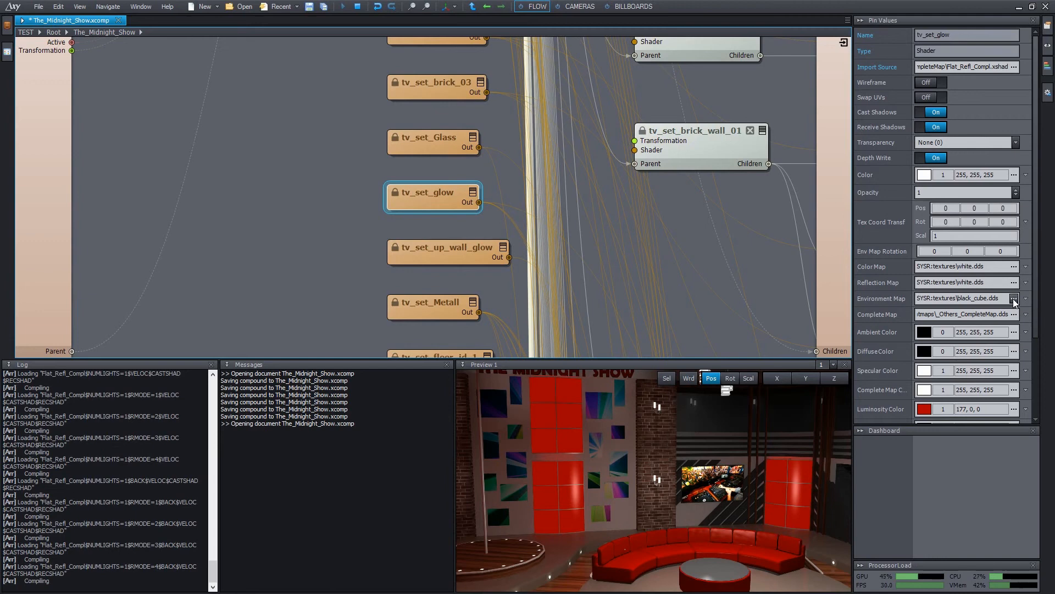
# Browse [Common] > Envmap, preview Chaos and Chrome cube maps, and assign Chaos_06_CUBE.dds as tv_set_glow's Environment Map.
pyautogui.click(1012, 298)
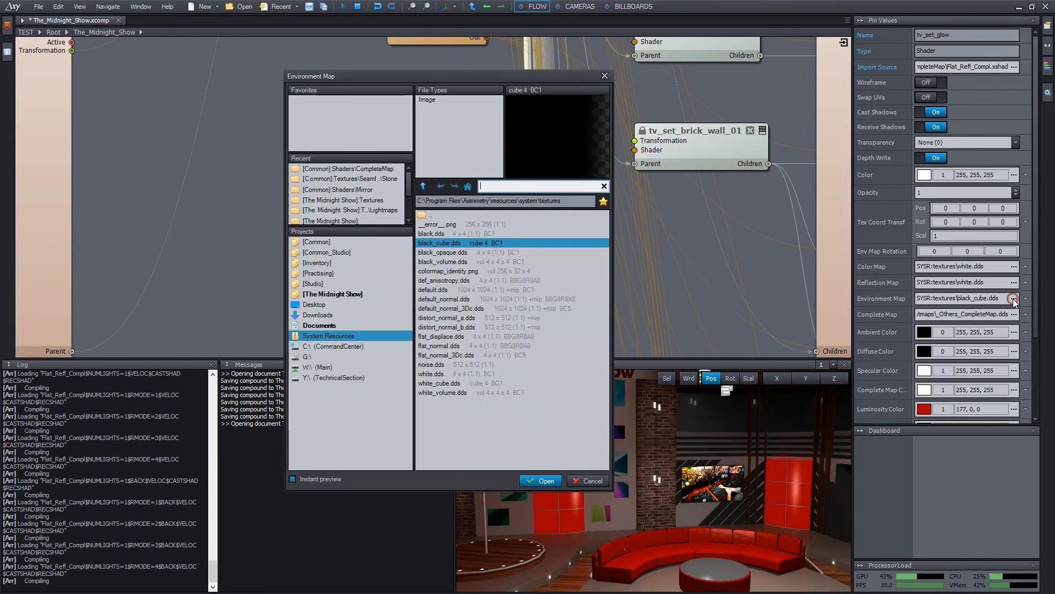
pyautogui.click(317, 241)
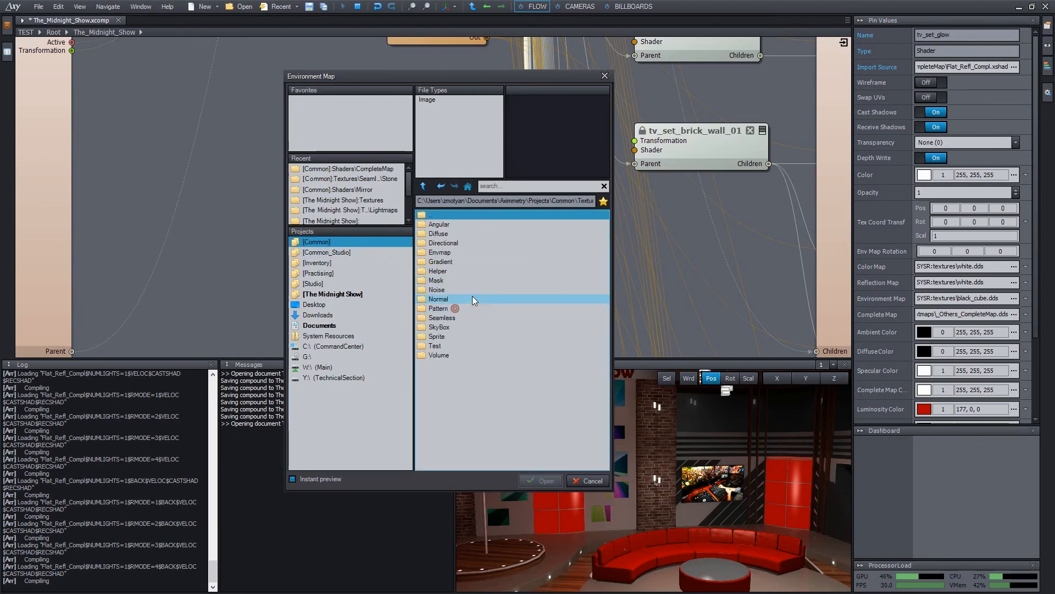
pyautogui.doubleClick(438, 299)
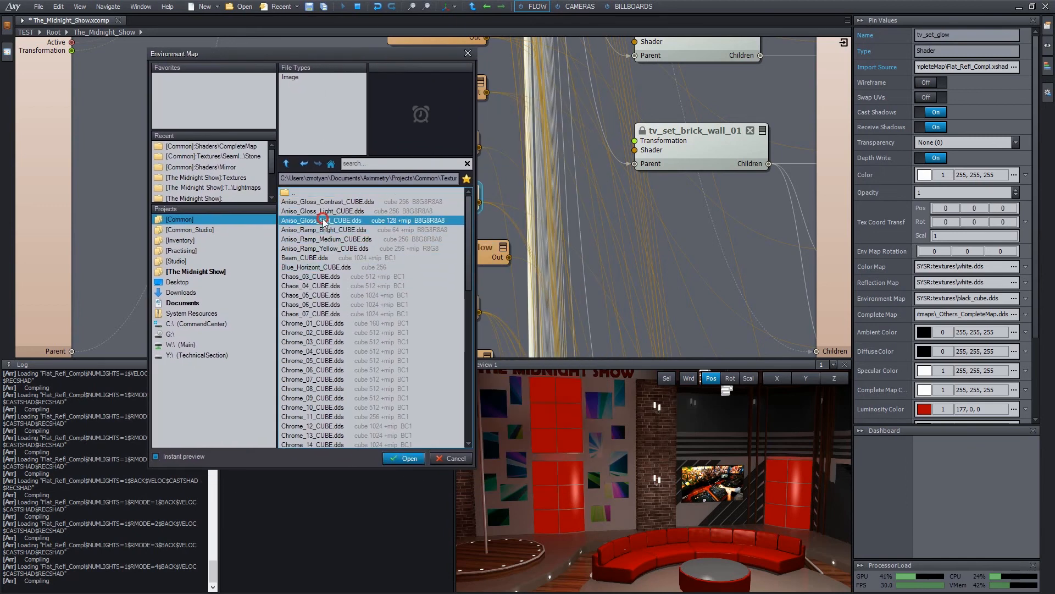
pyautogui.click(311, 277)
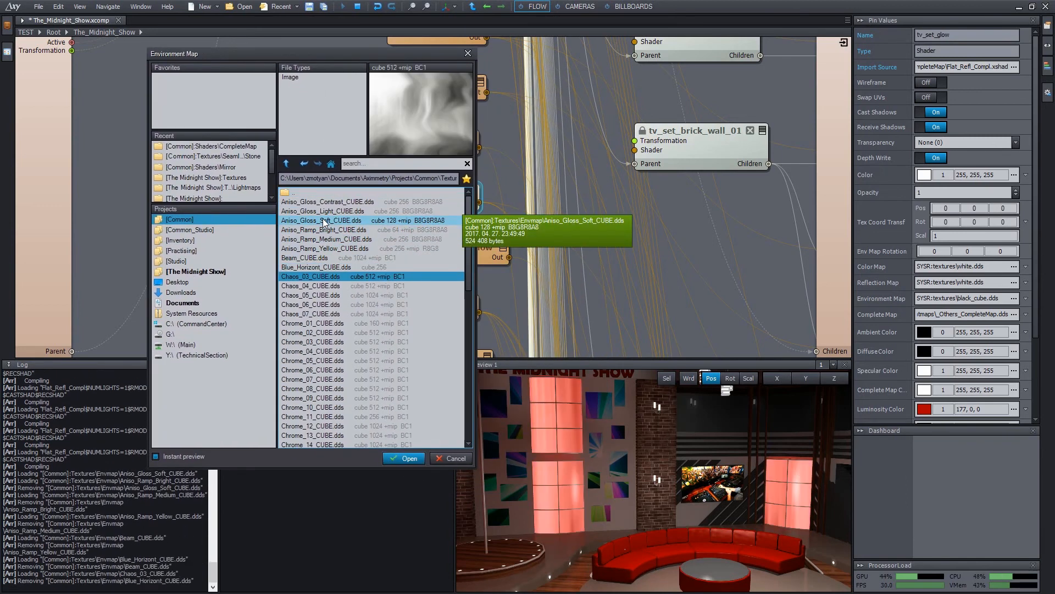
pyautogui.click(311, 369)
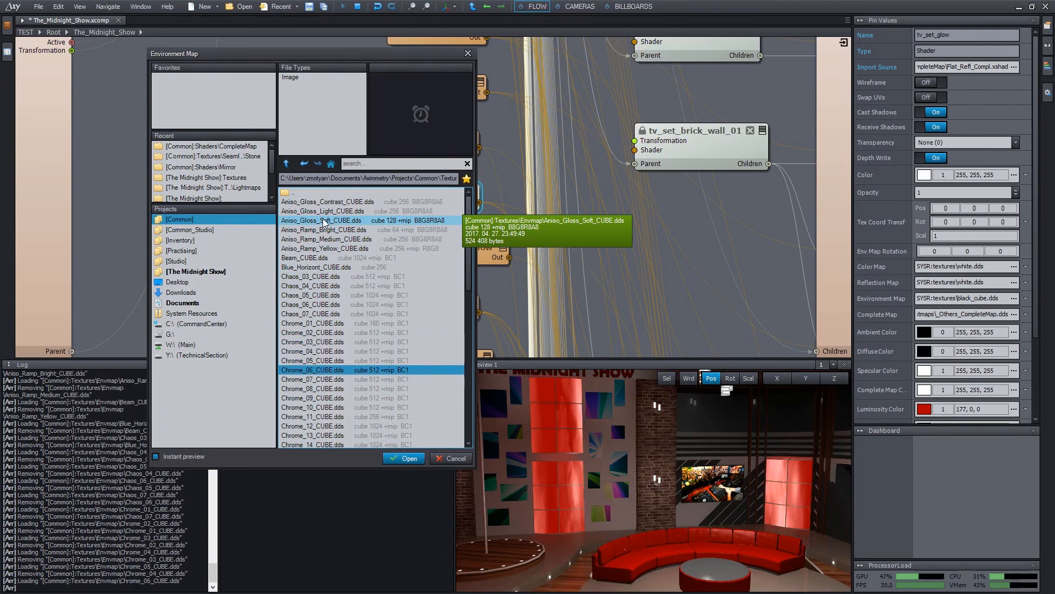
pyautogui.click(311, 379)
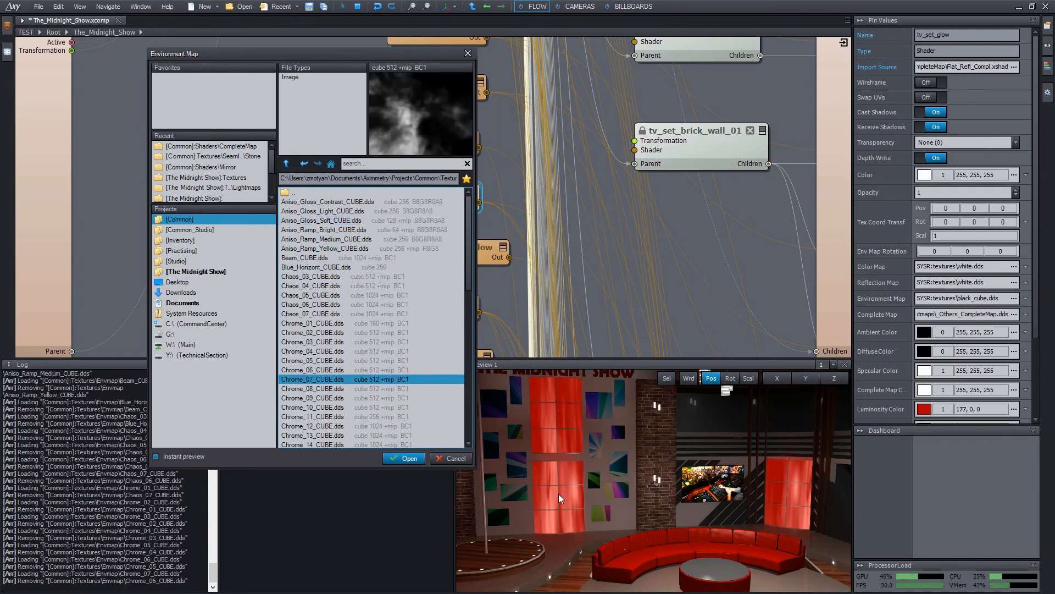
pyautogui.click(310, 313)
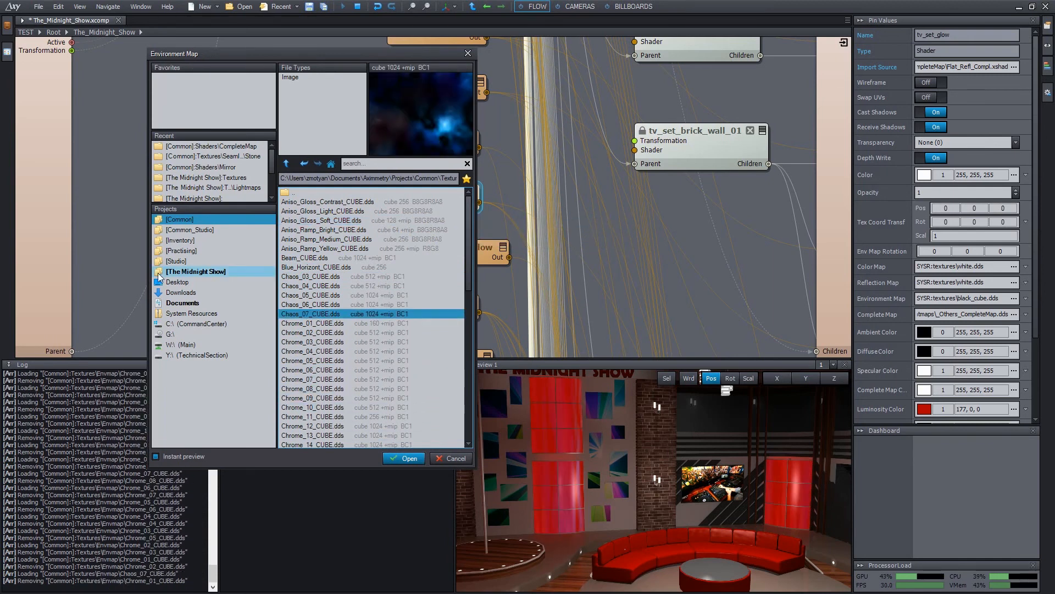
pyautogui.click(310, 305)
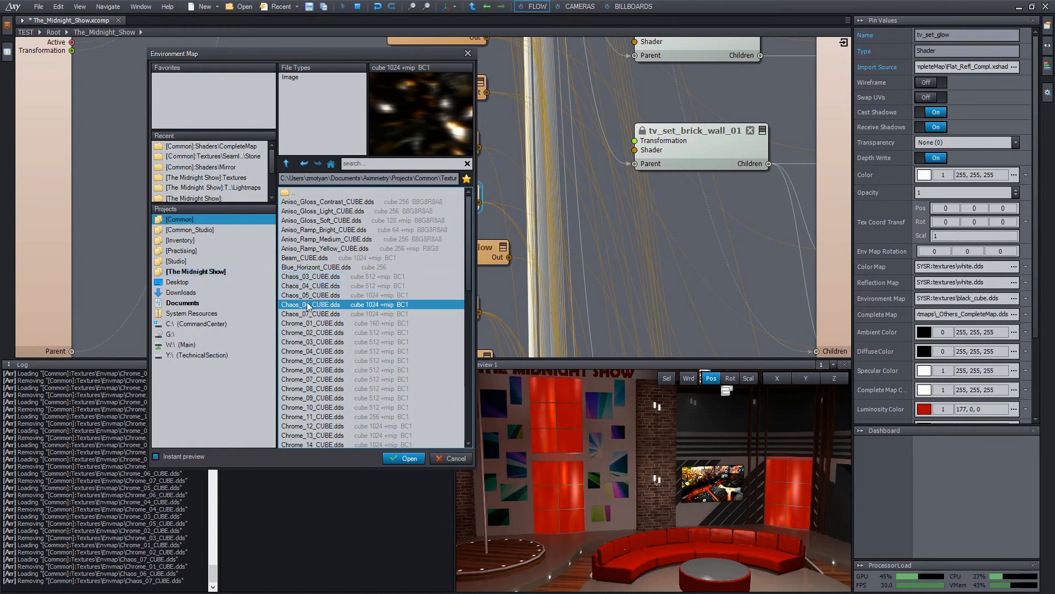
pyautogui.moveTo(310, 305)
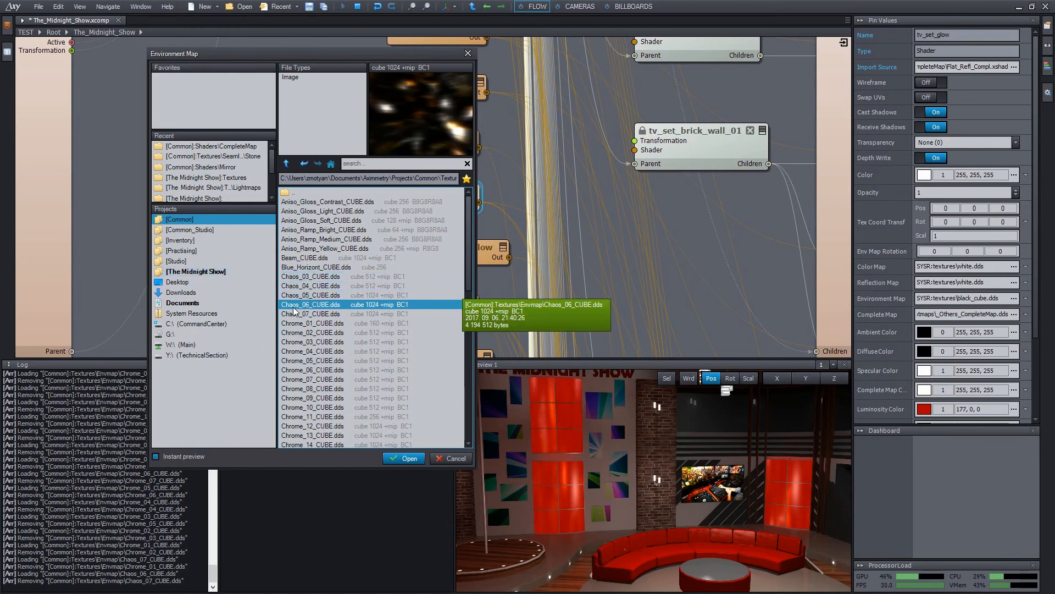
pyautogui.click(404, 457)
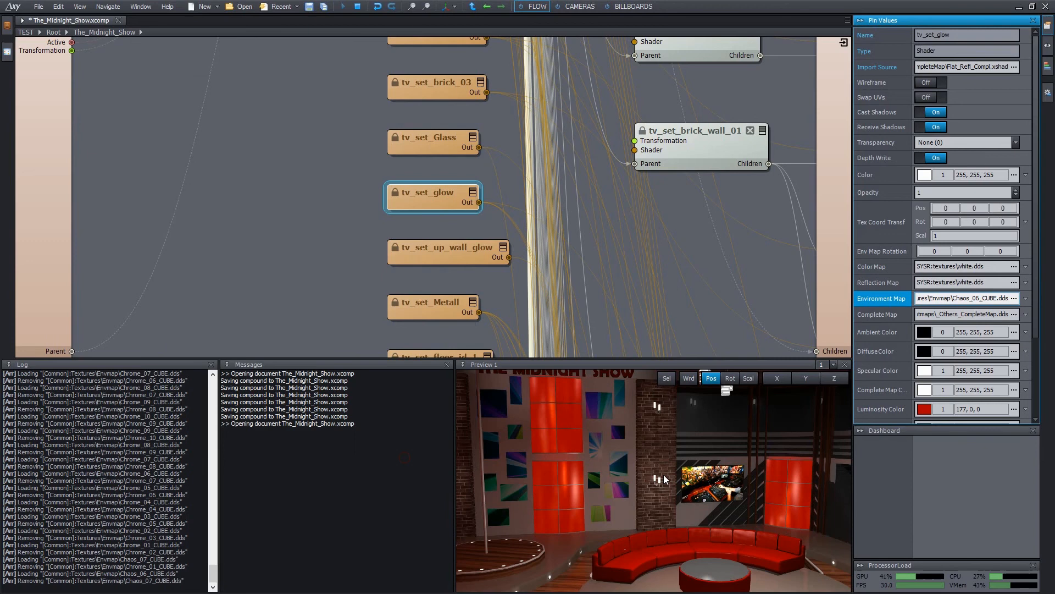
pyautogui.scroll(-3)
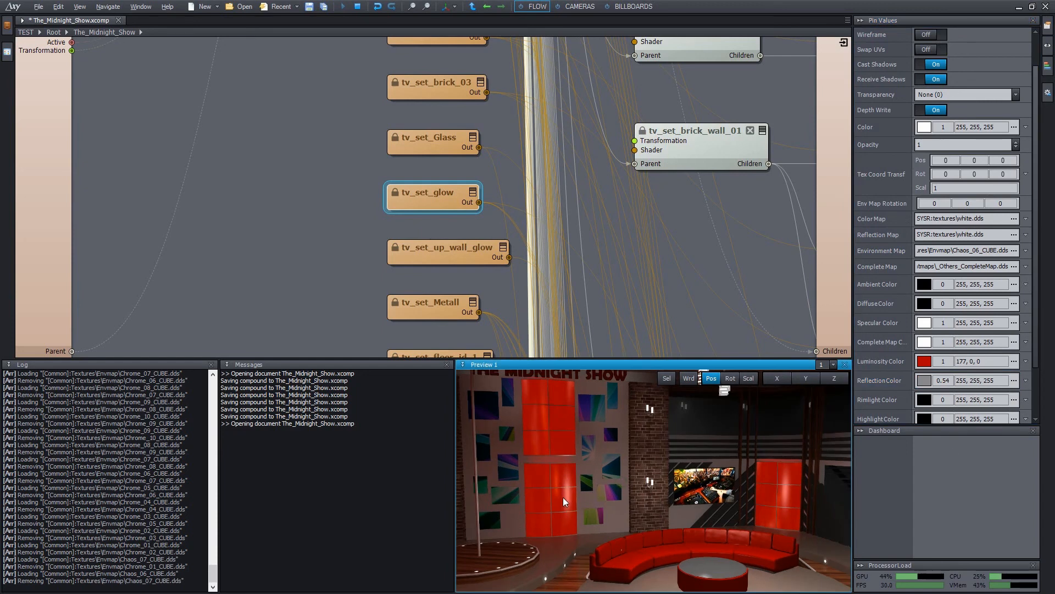
pyautogui.moveTo(569, 502)
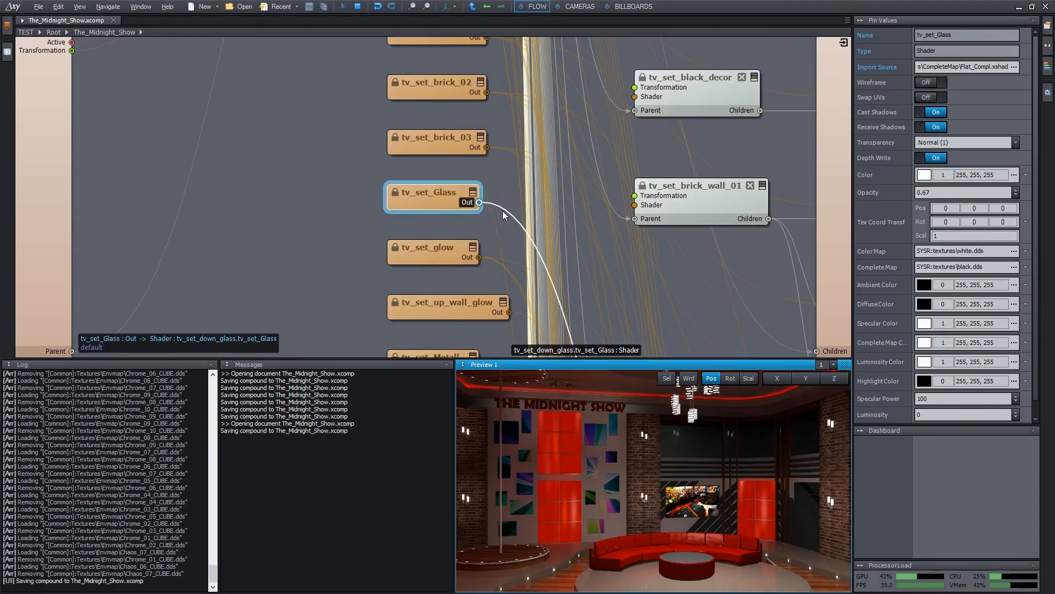
# Swap tv_set_Glass to Flat_Refl_Compl.xshad with Chaos_06_CUBE.dds and Env Map Rotation 0, -63, 0.
pyautogui.rightClick(433, 191)
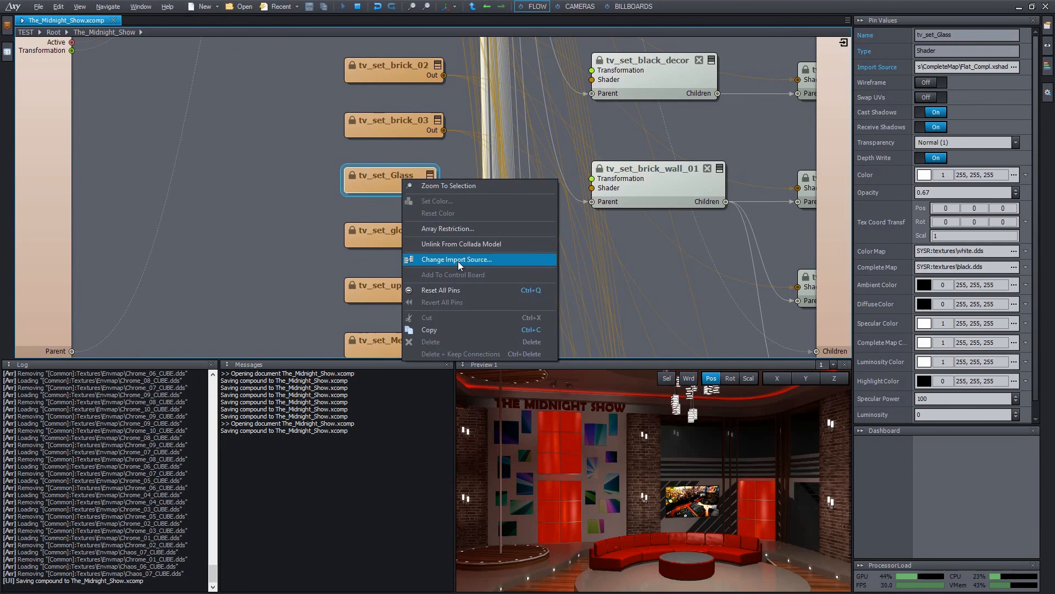
pyautogui.click(457, 260)
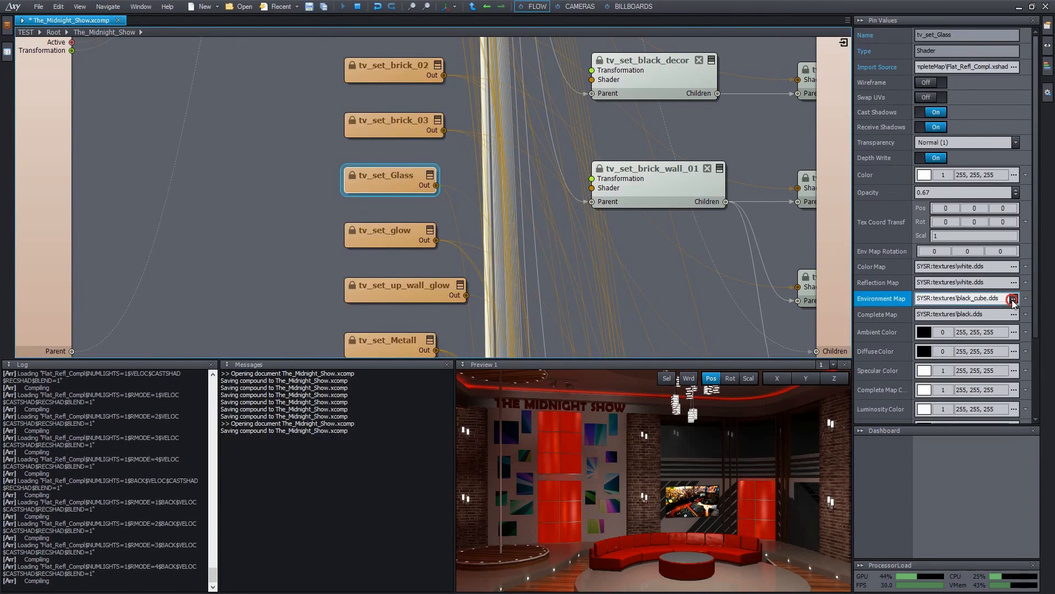
pyautogui.click(1012, 298)
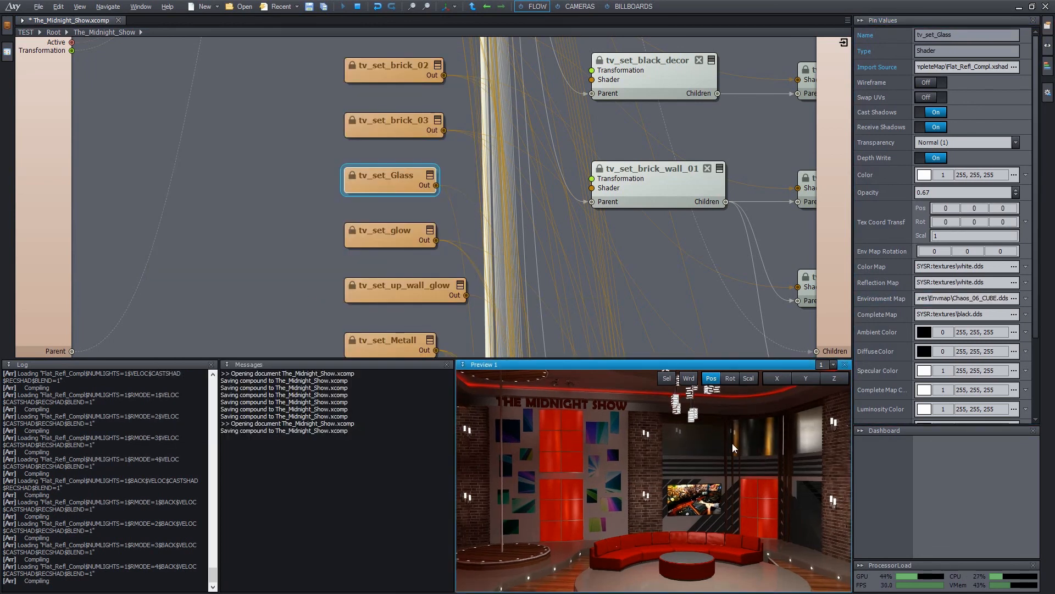
pyautogui.moveTo(790, 441)
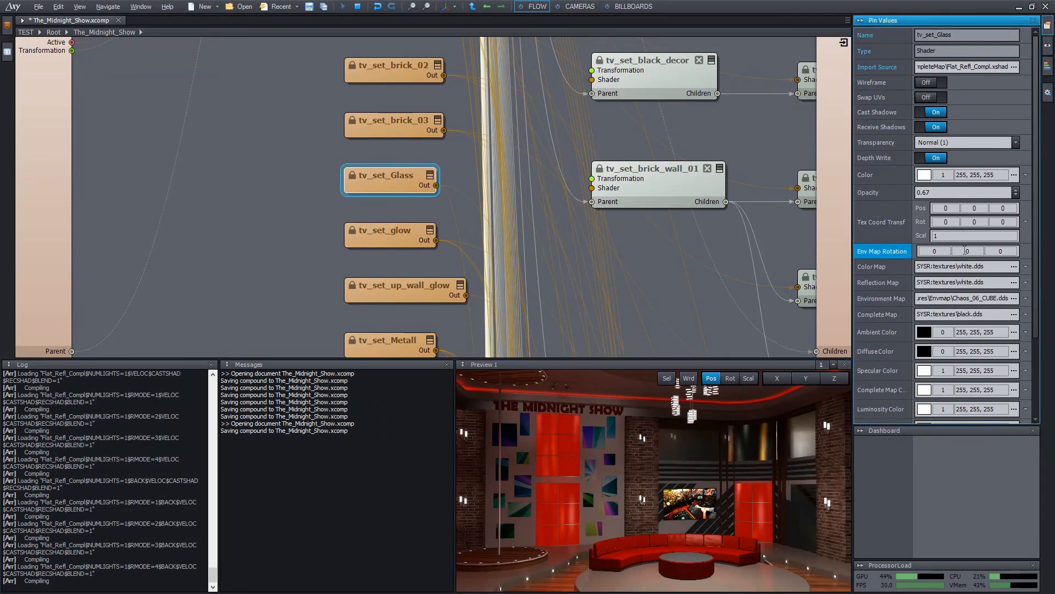
pyautogui.write('-14')
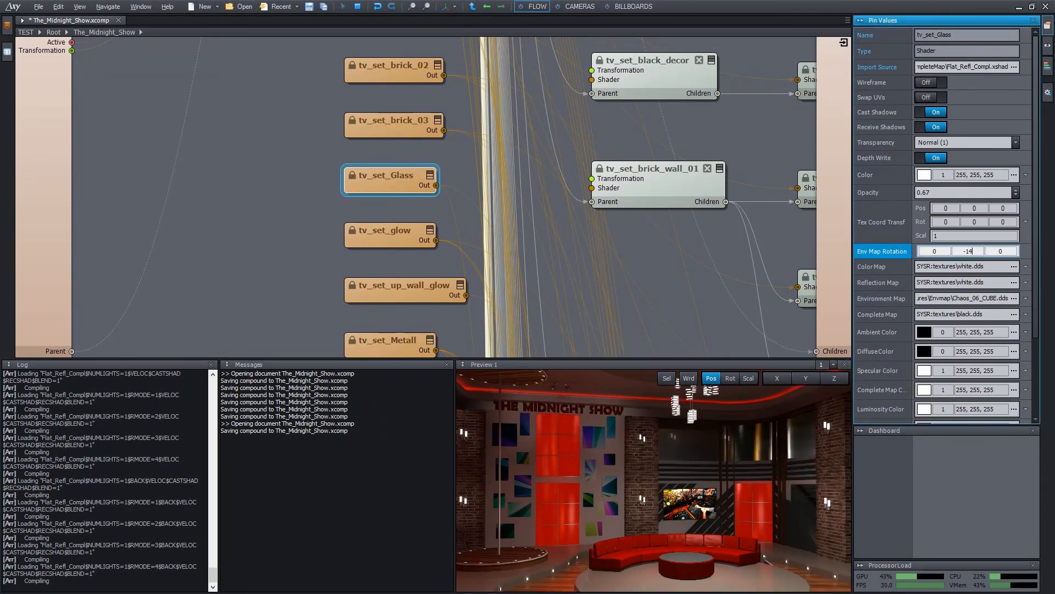
pyautogui.write('-63')
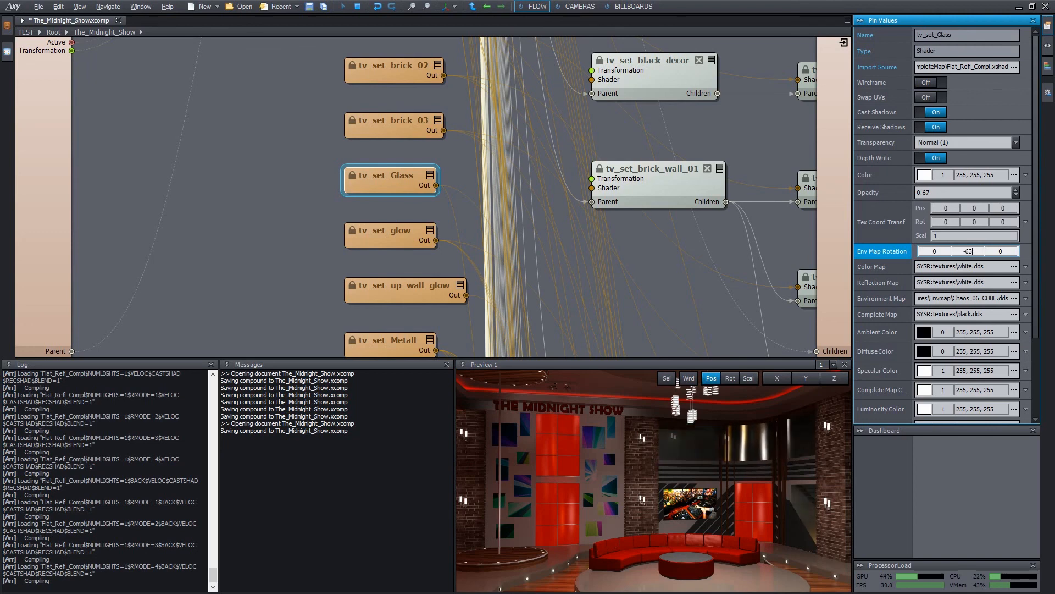